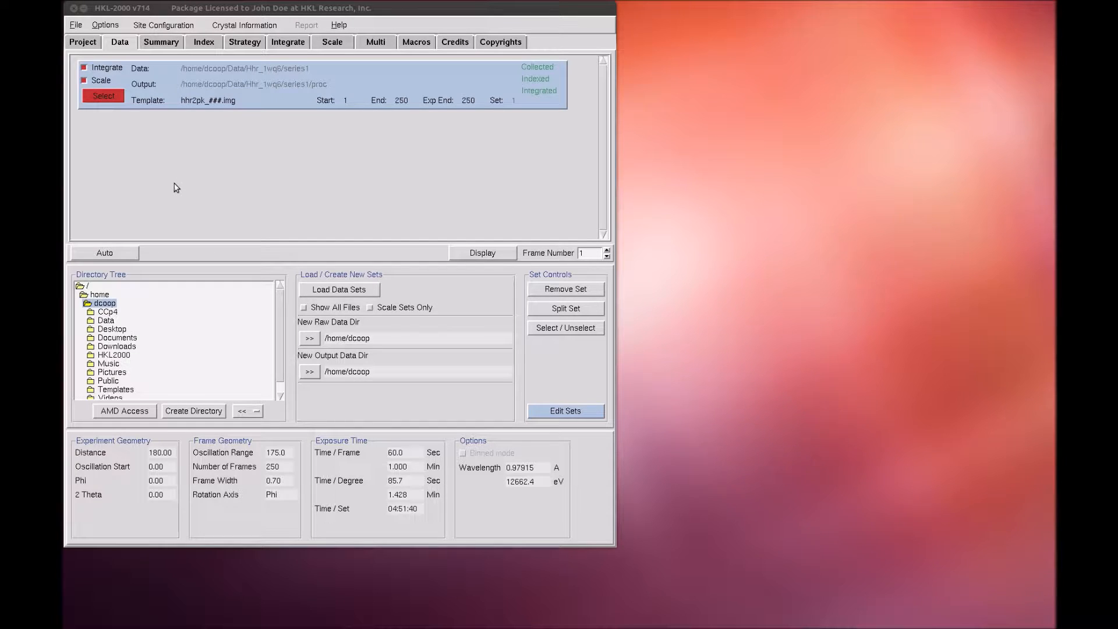
Review the XDisp entries in the Options menu and save the program options.
{"action": "left_click", "coordinate": [105, 24]}
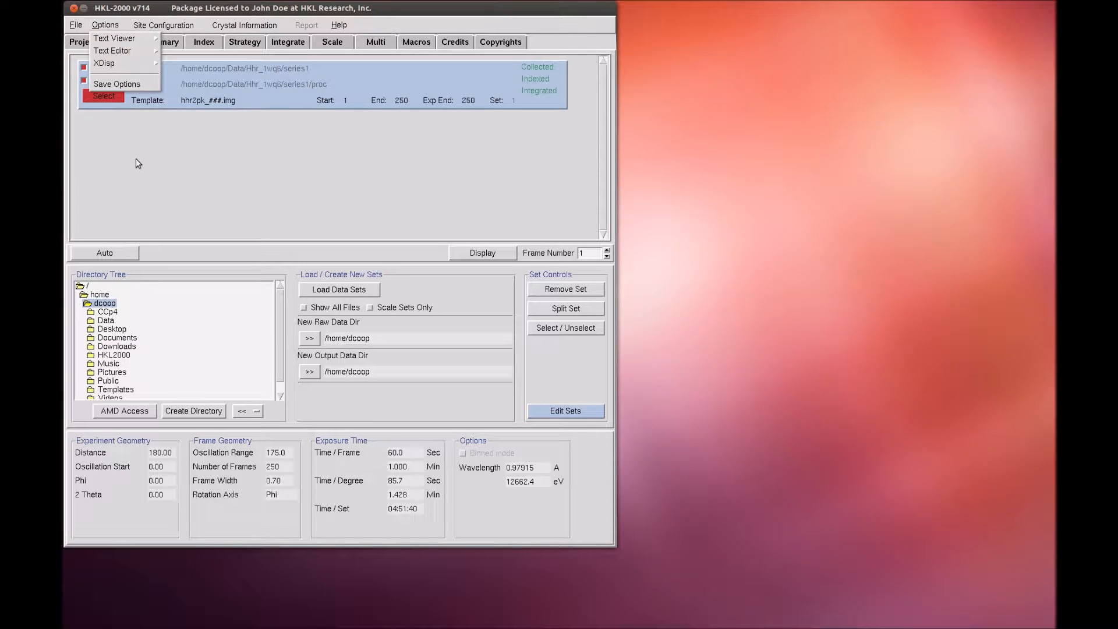
{"action": "mouse_move", "coordinate": [119, 69]}
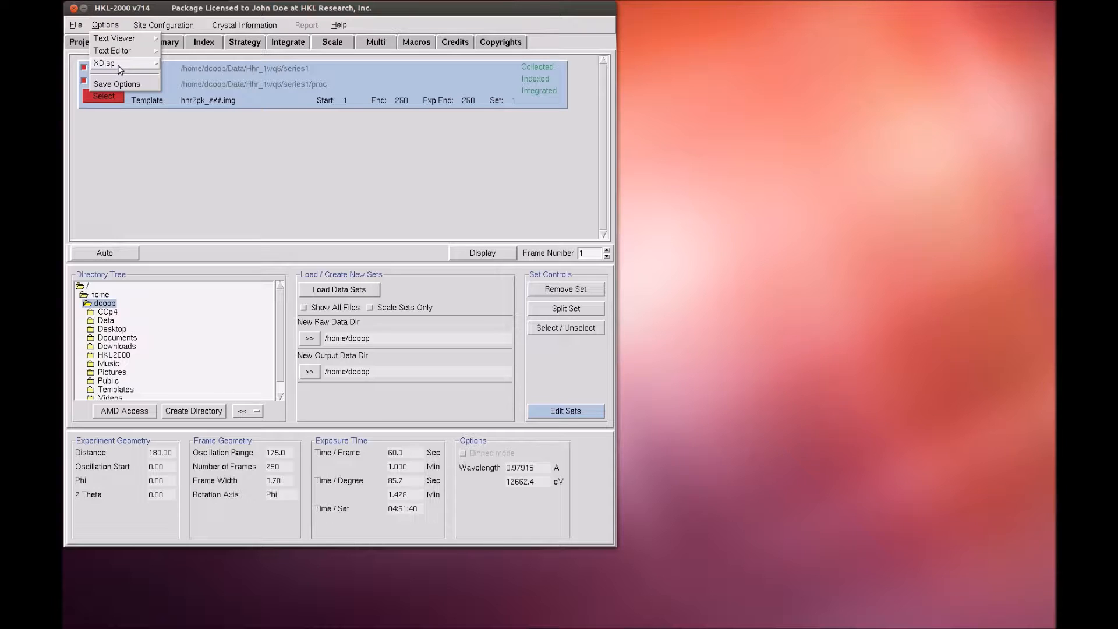
{"action": "mouse_move", "coordinate": [104, 62]}
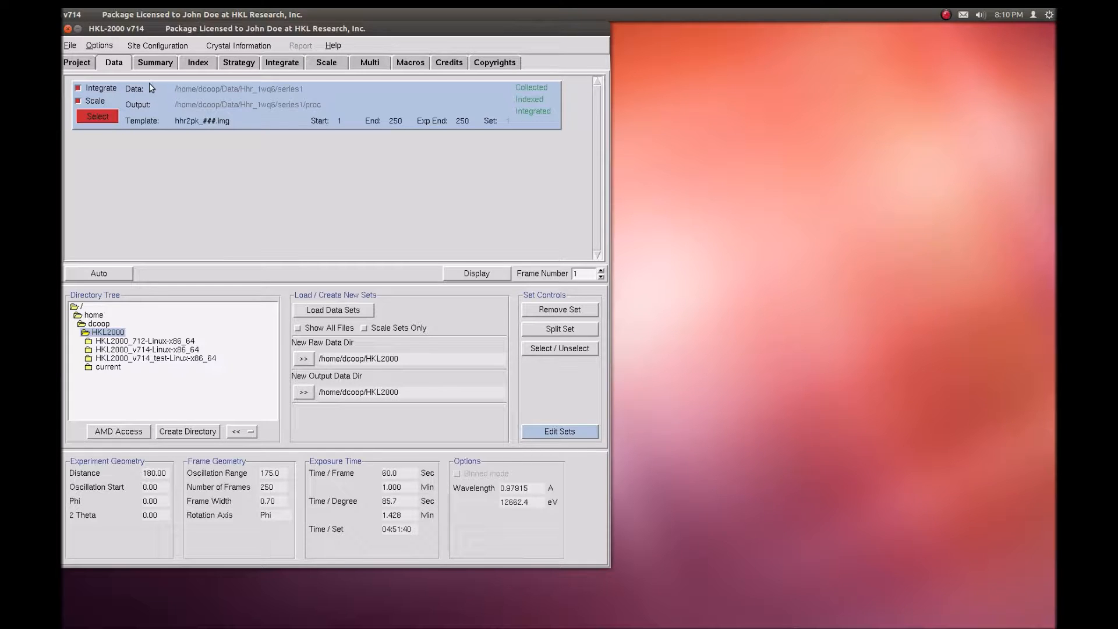
{"action": "left_click", "coordinate": [97, 45]}
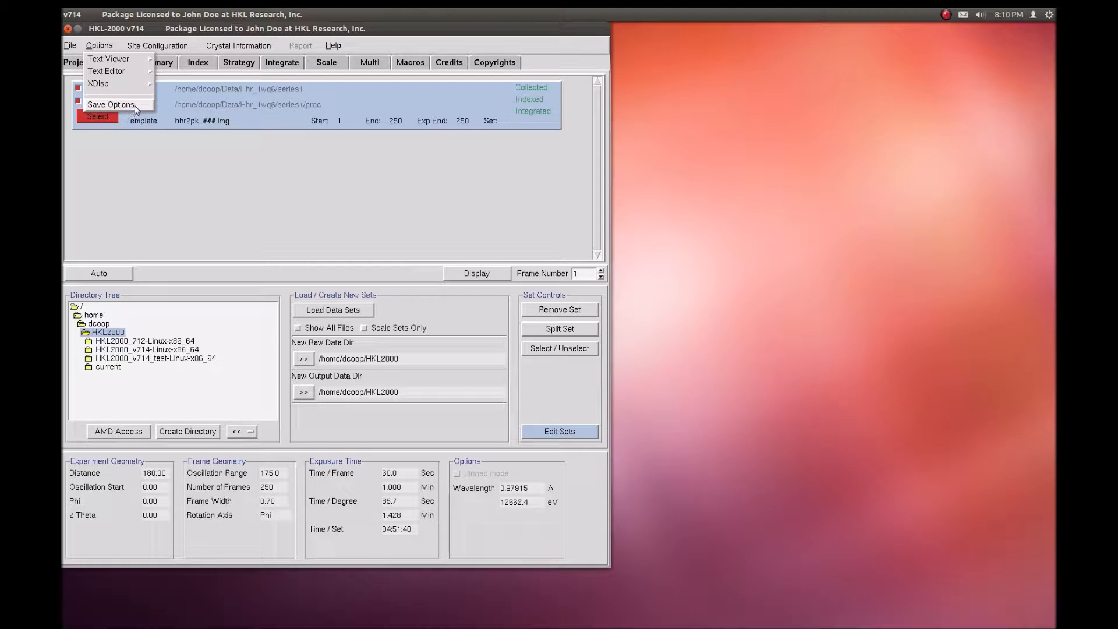
{"action": "left_click", "coordinate": [98, 46]}
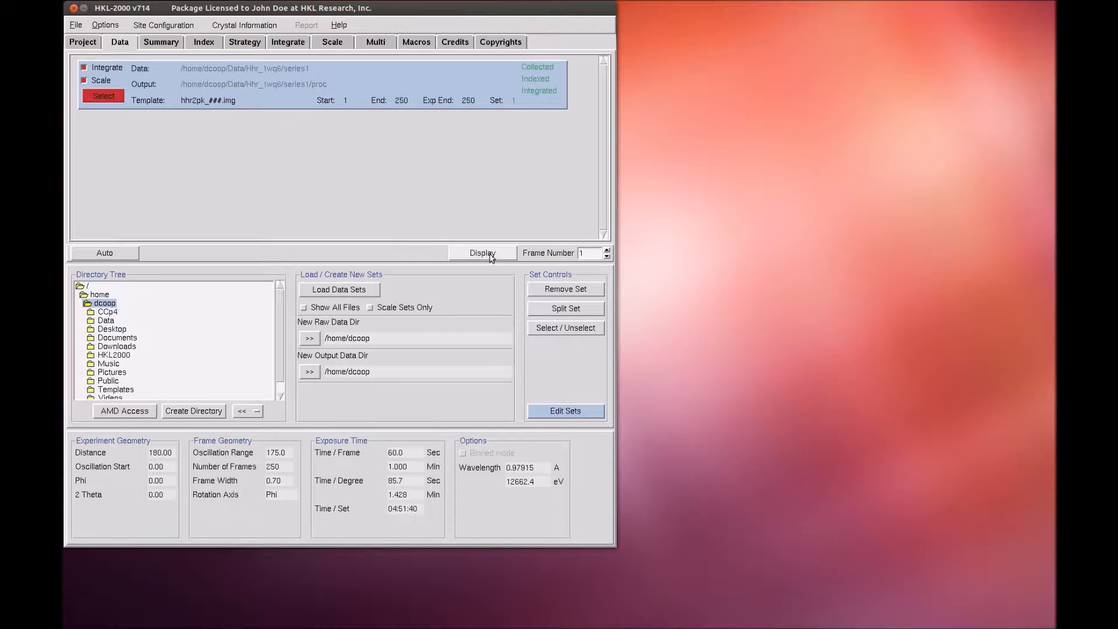
{"action": "mouse_move", "coordinate": [500, 258]}
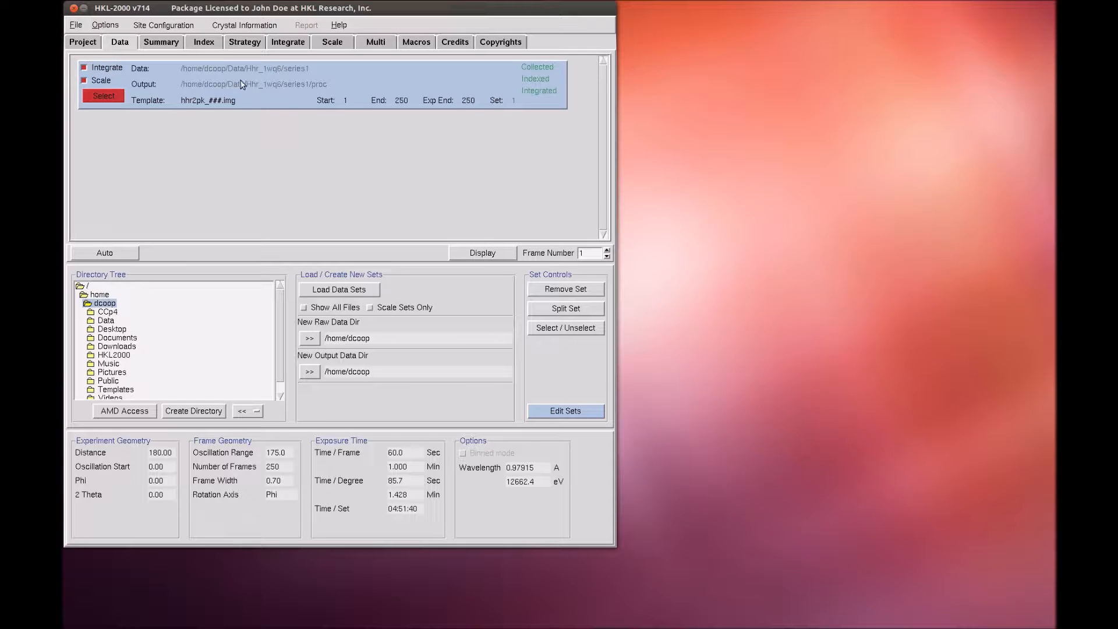
Display the first diffraction image in the XDisp viewer from the Data page.
{"action": "left_click", "coordinate": [202, 42]}
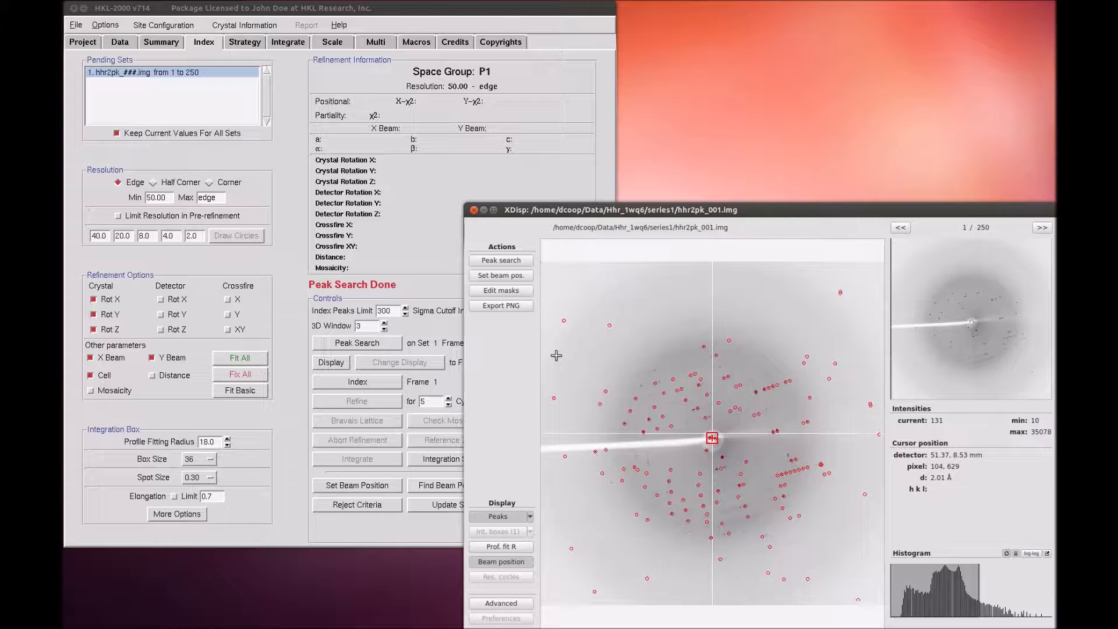
{"action": "mouse_move", "coordinate": [566, 299]}
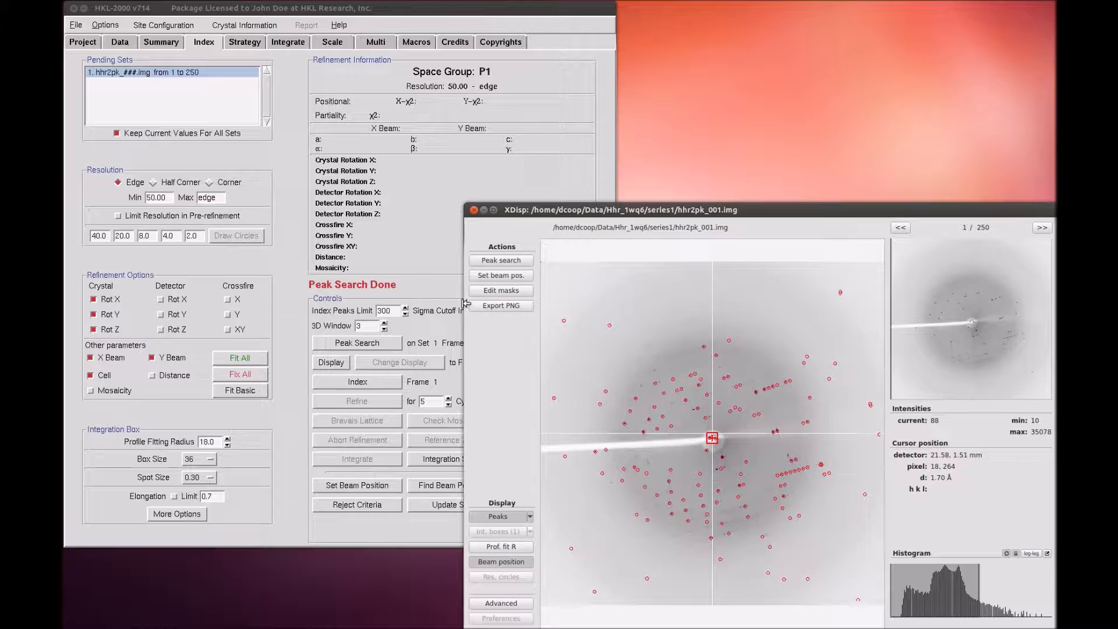
{"action": "mouse_move", "coordinate": [628, 335]}
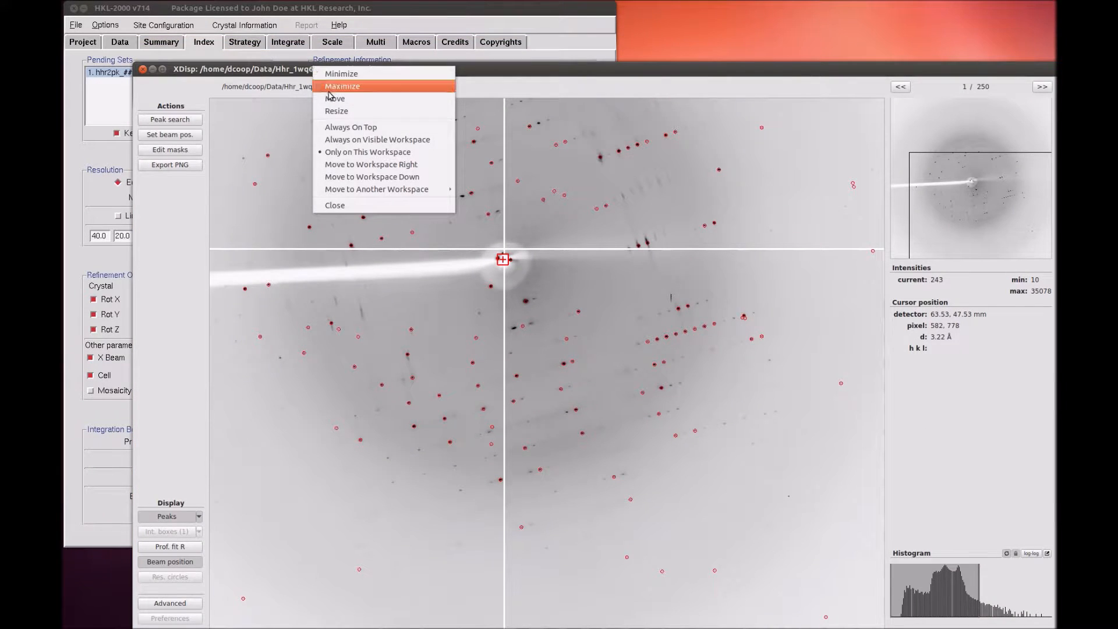
Maximize the XDisp window, zoom out to the full image and advance to frame 2 of 250.
{"action": "left_click", "coordinate": [342, 85]}
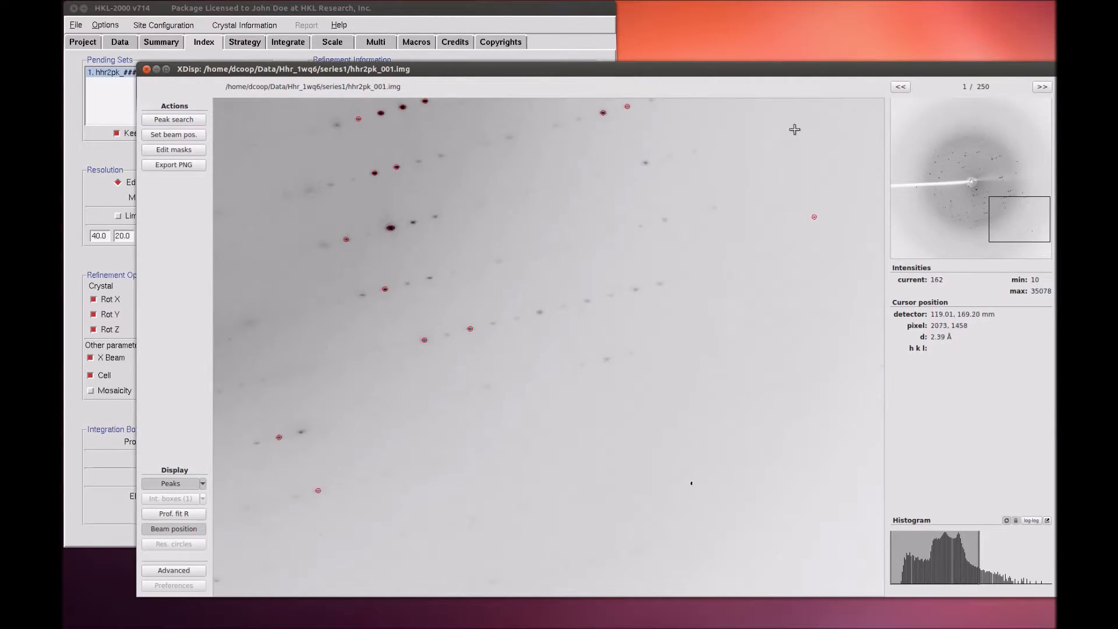
{"action": "left_click", "coordinate": [174, 118]}
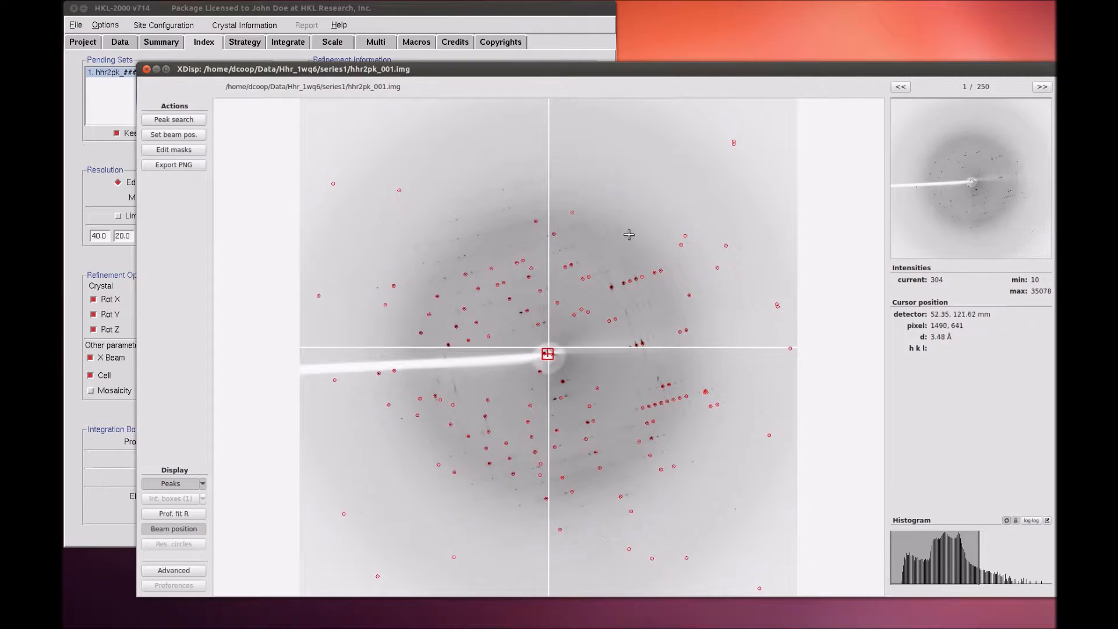
{"action": "left_click", "coordinate": [1040, 86]}
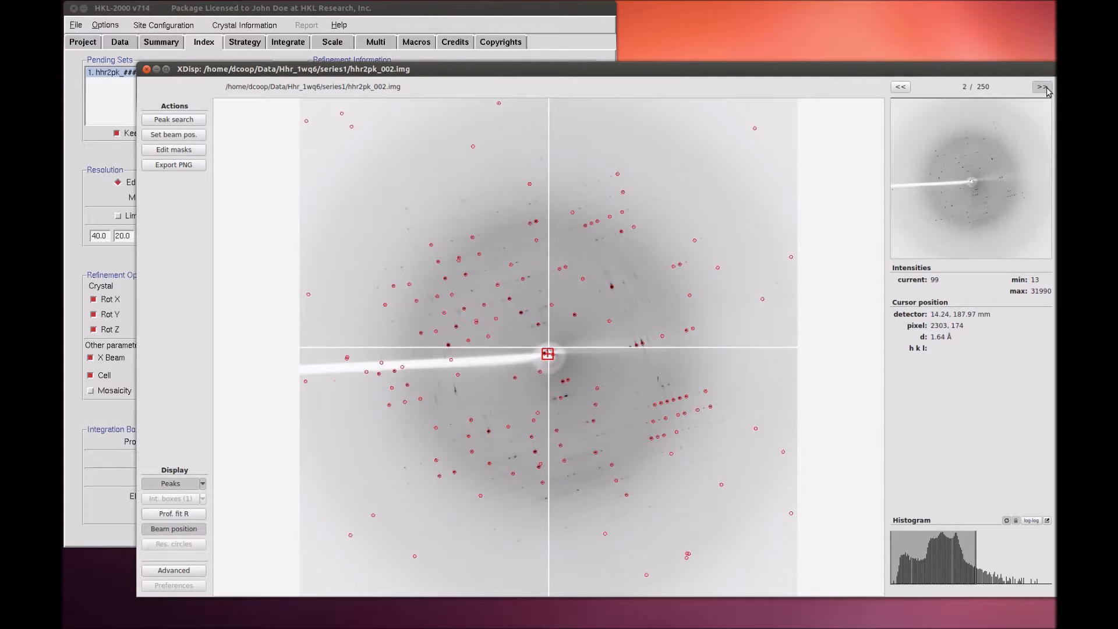
Step back to frame 1 of 250 in the enlarged viewer.
{"action": "left_click", "coordinate": [1041, 86]}
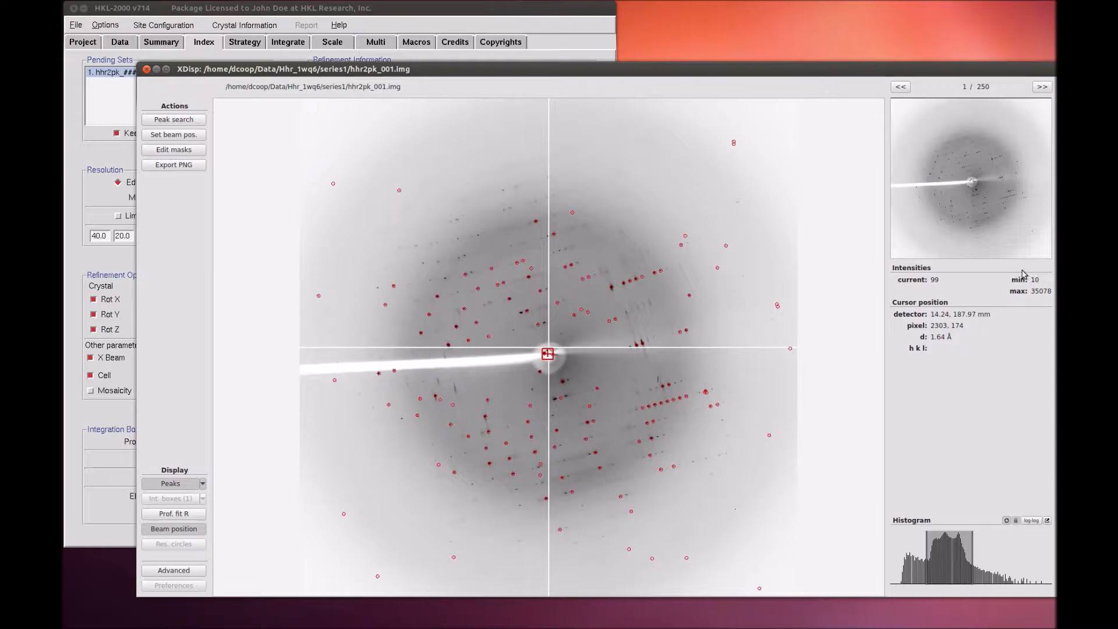
{"action": "mouse_move", "coordinate": [677, 329]}
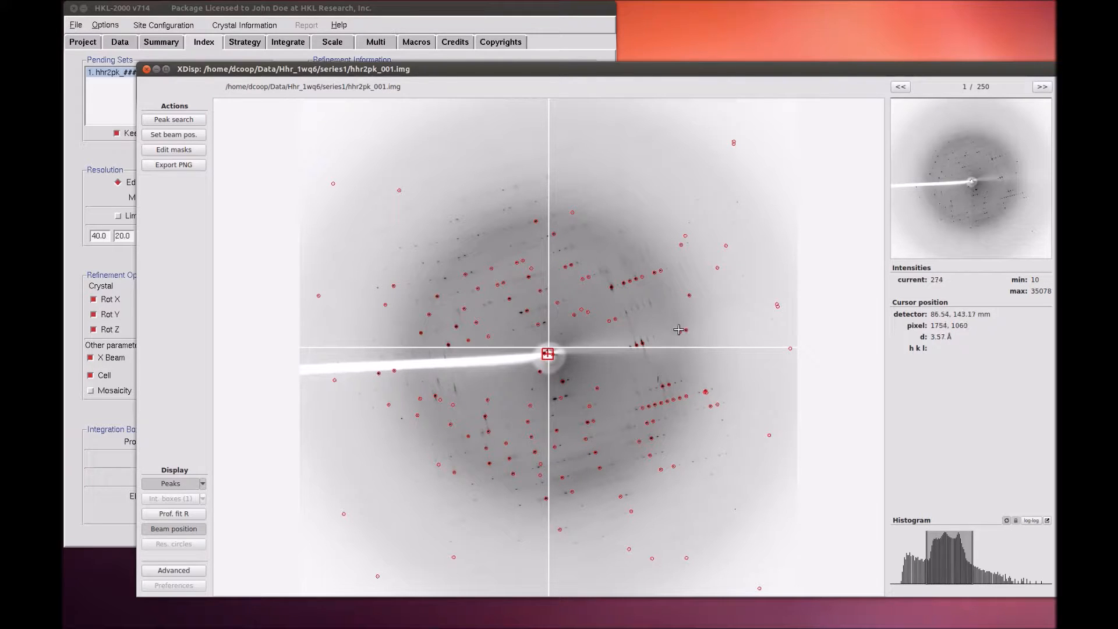
{"action": "mouse_move", "coordinate": [409, 258]}
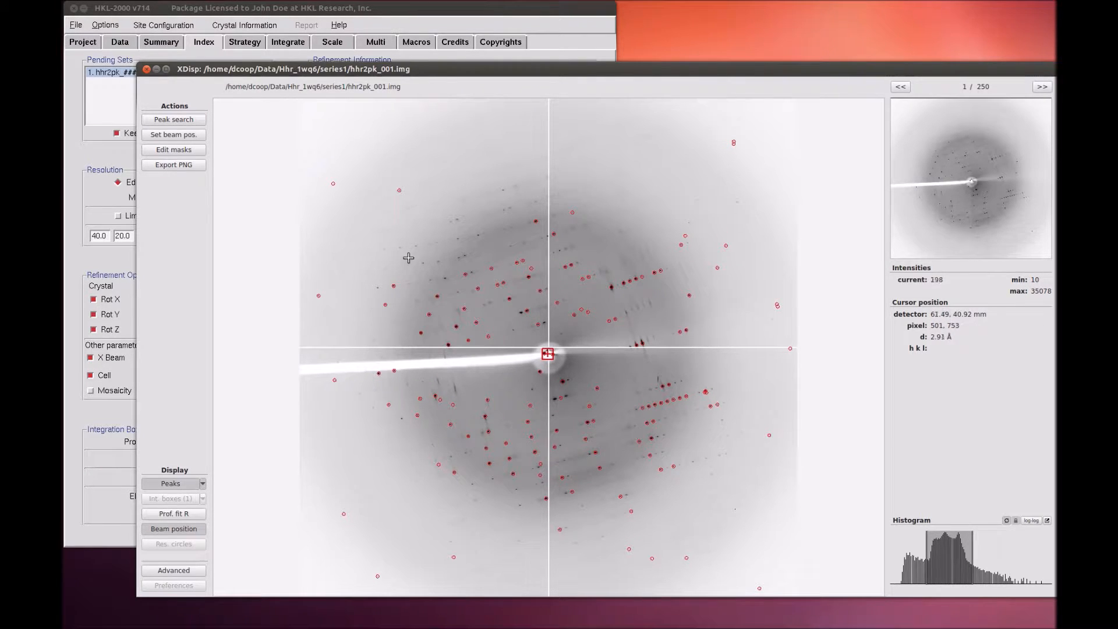
{"action": "mouse_move", "coordinate": [563, 264]}
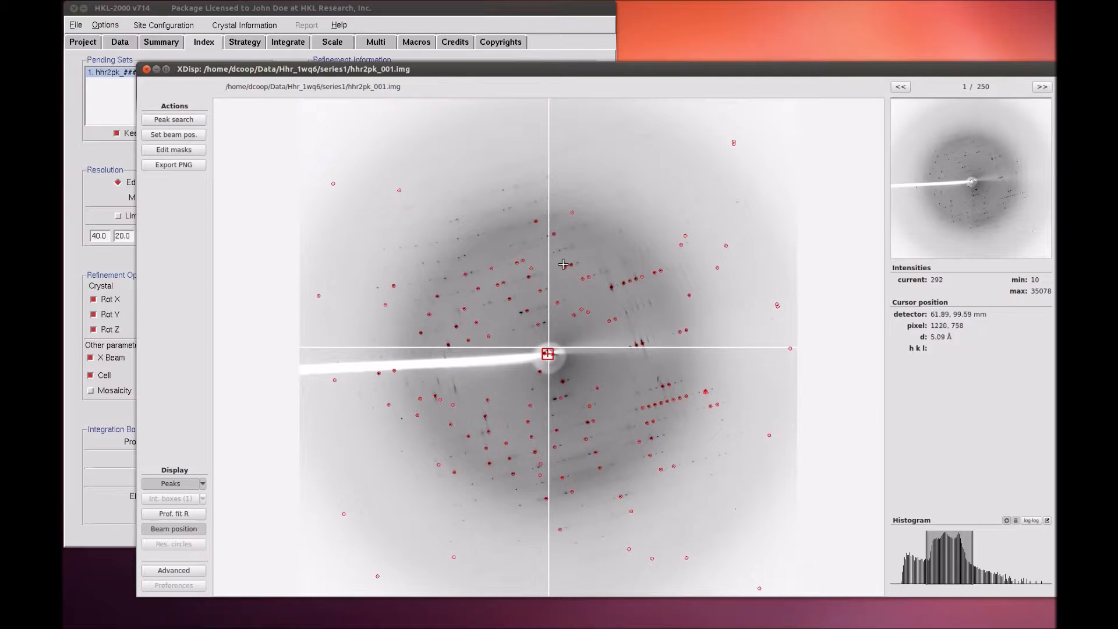
{"action": "mouse_move", "coordinate": [459, 326]}
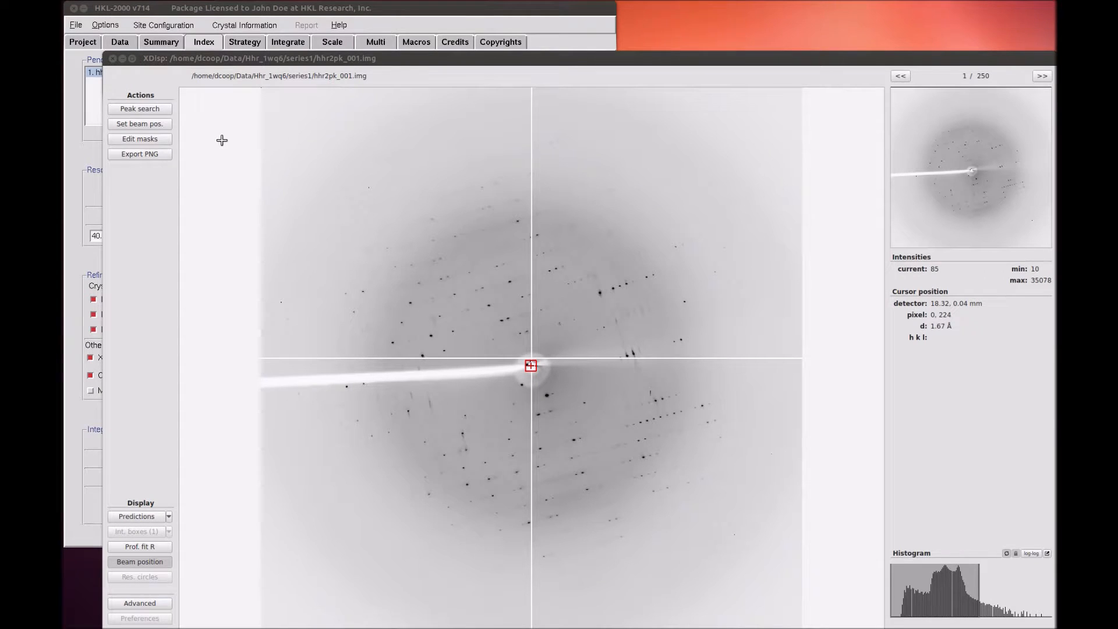
{"action": "mouse_move", "coordinate": [188, 123]}
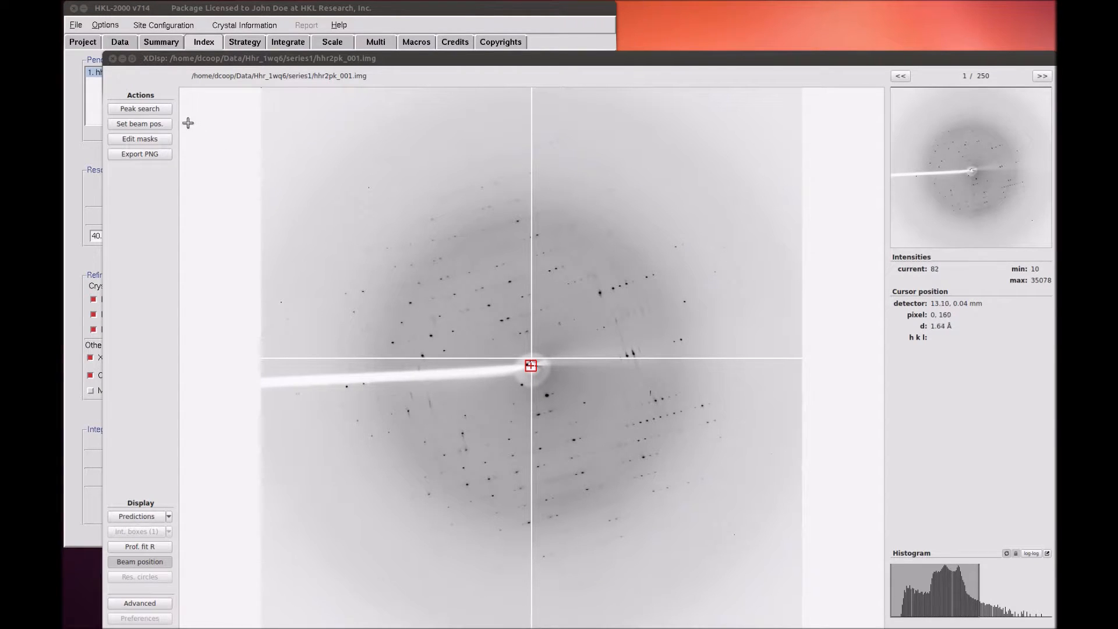
Enter Peak search mode, advance to frame 4 and manually edit a spurious peak there.
{"action": "left_click", "coordinate": [138, 108]}
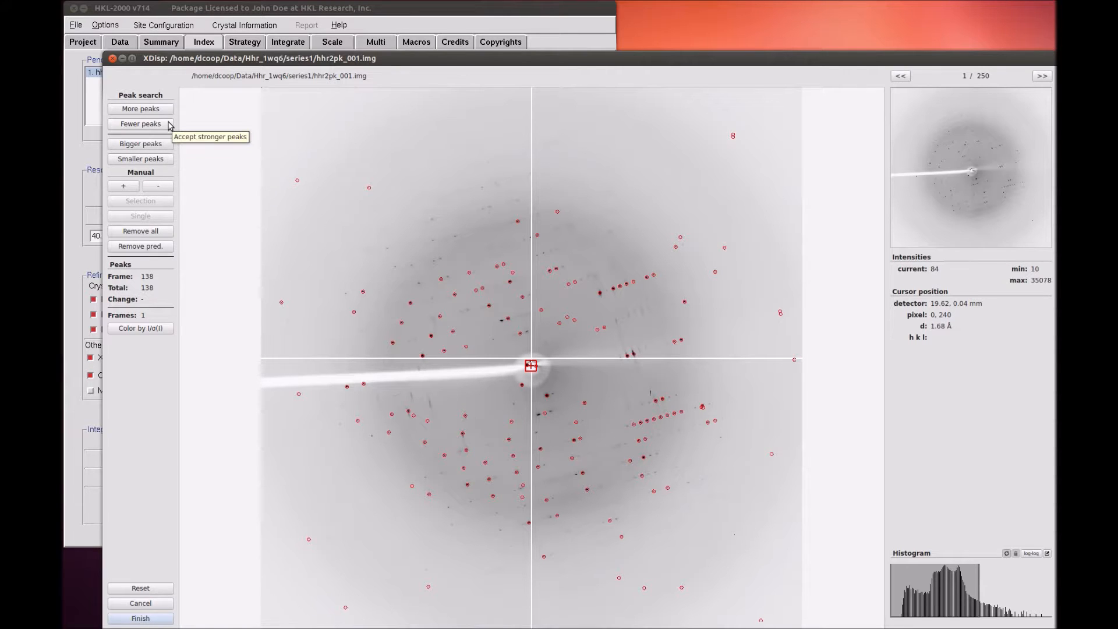
{"action": "mouse_move", "coordinate": [141, 108]}
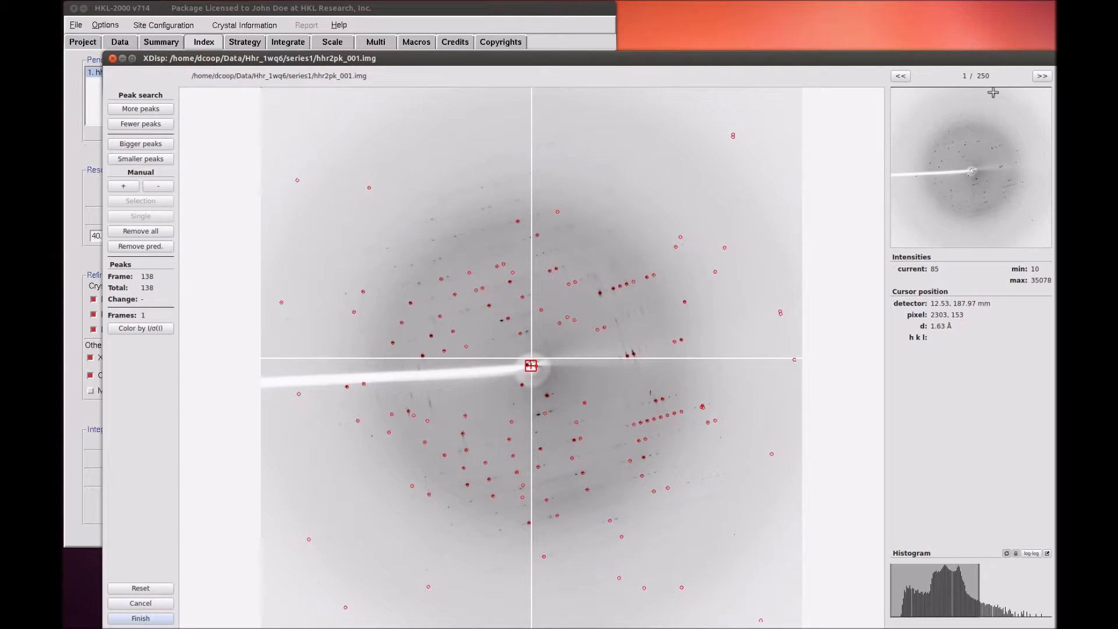
{"action": "left_click", "coordinate": [1041, 76]}
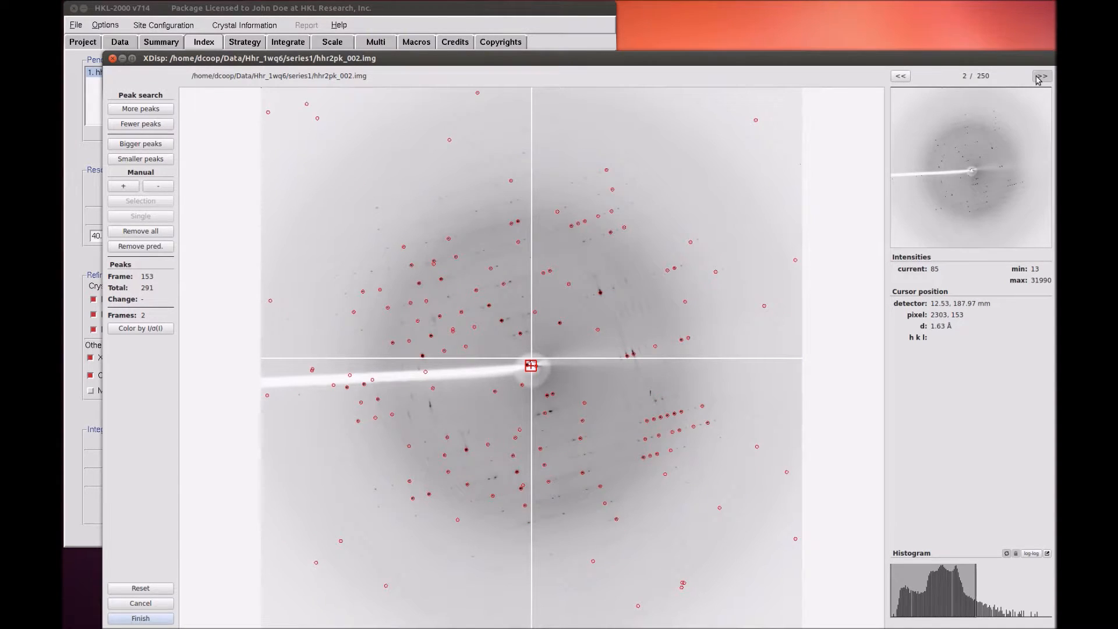
{"action": "left_click", "coordinate": [1040, 76]}
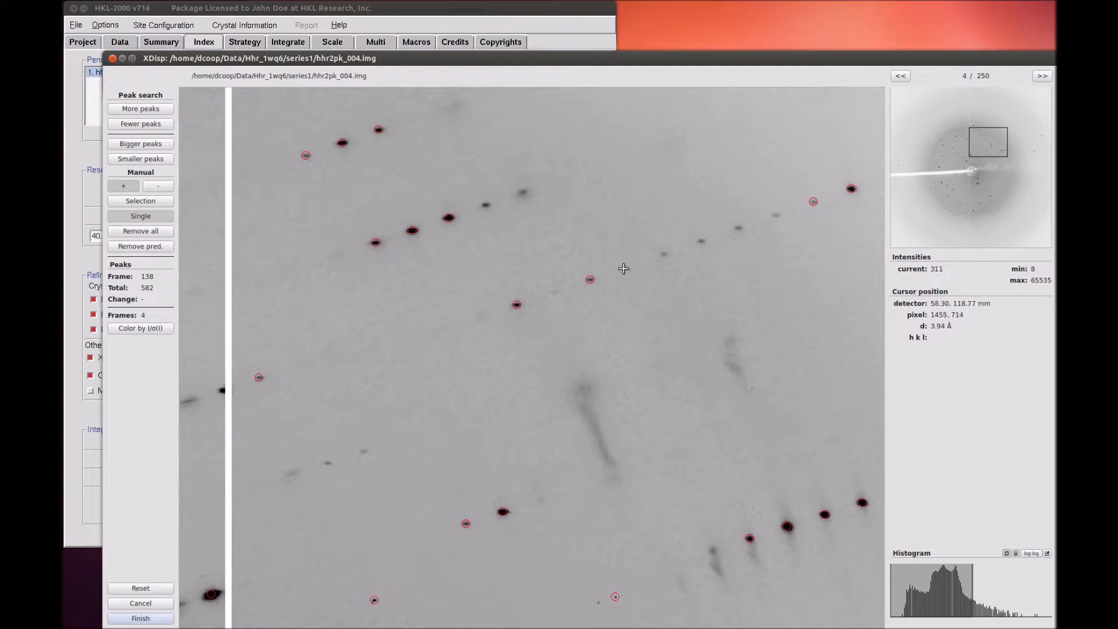
{"action": "left_click", "coordinate": [685, 247]}
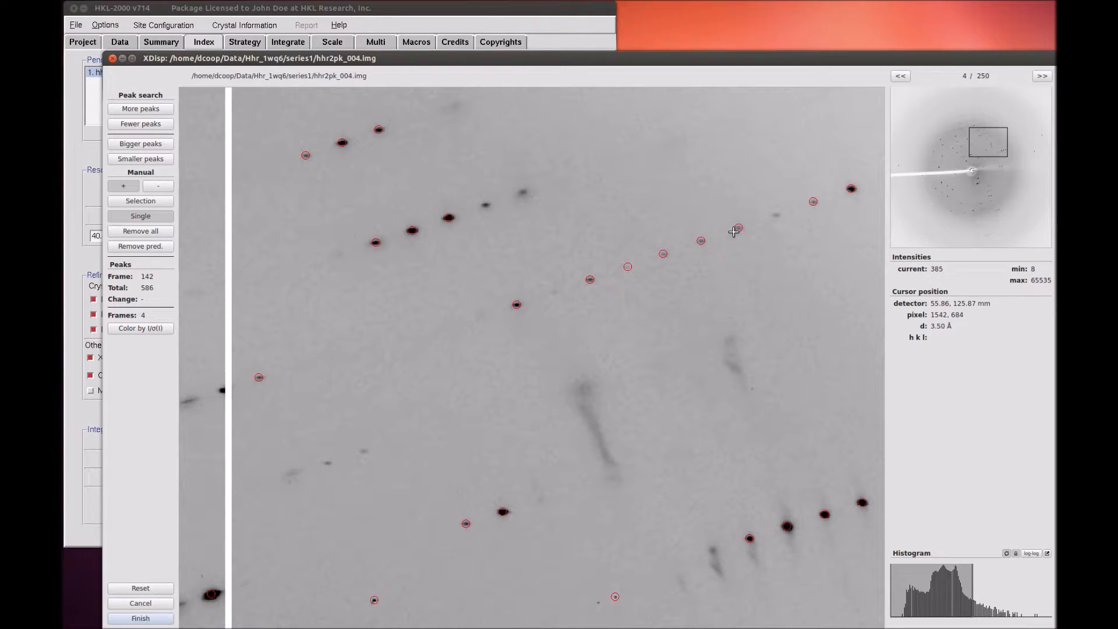
{"action": "mouse_move", "coordinate": [557, 275]}
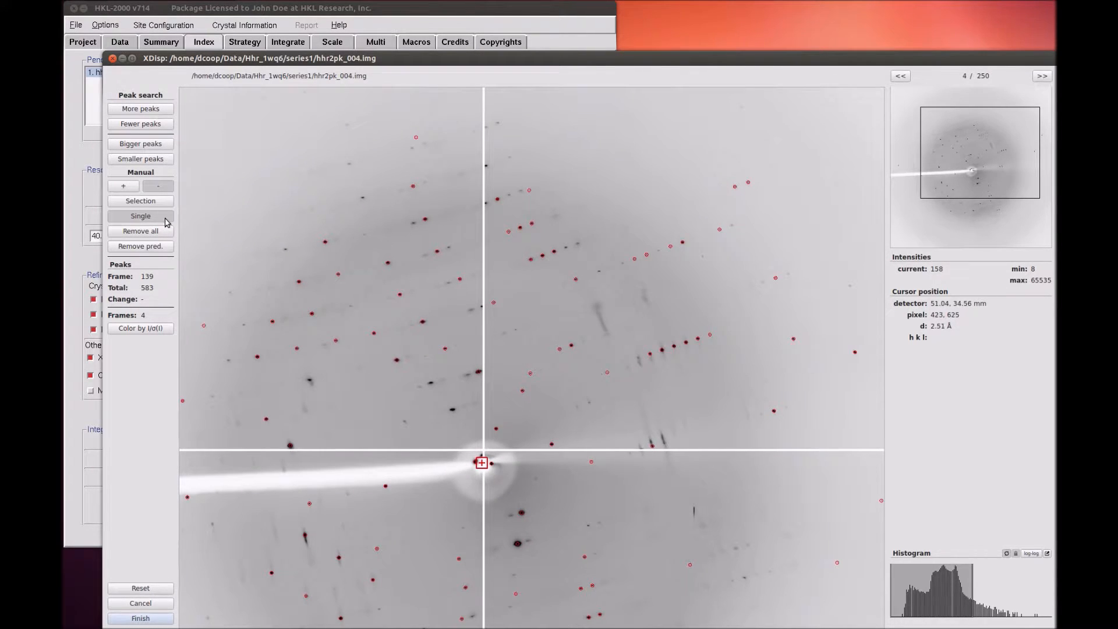
{"action": "mouse_move", "coordinate": [369, 212]}
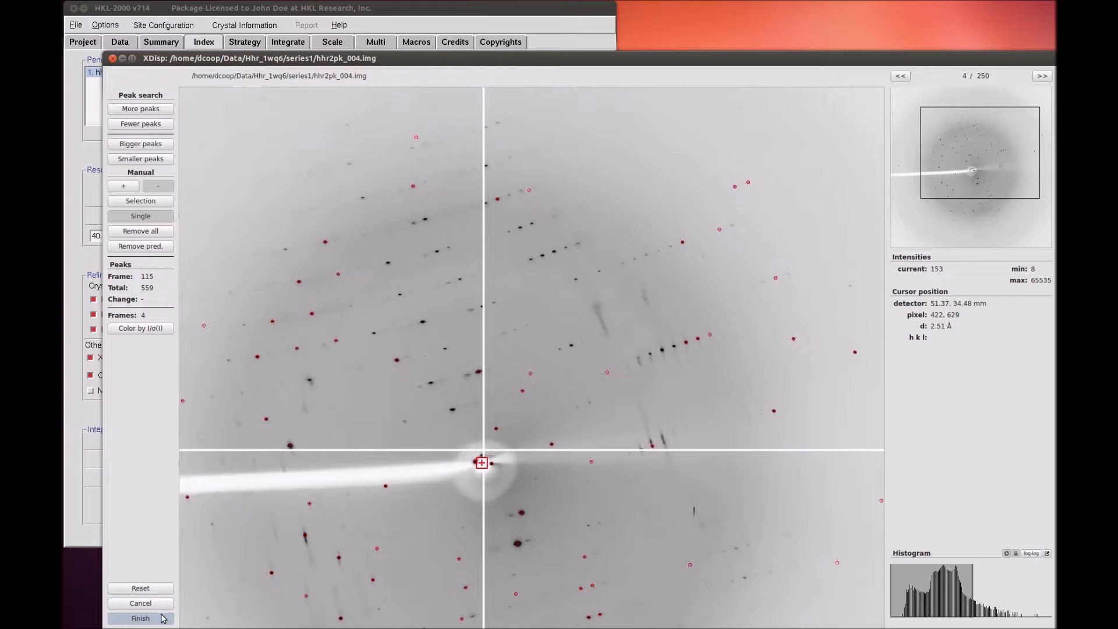
Finish peak editing, leaving 559 picked peaks across the frames.
{"action": "left_click", "coordinate": [140, 618]}
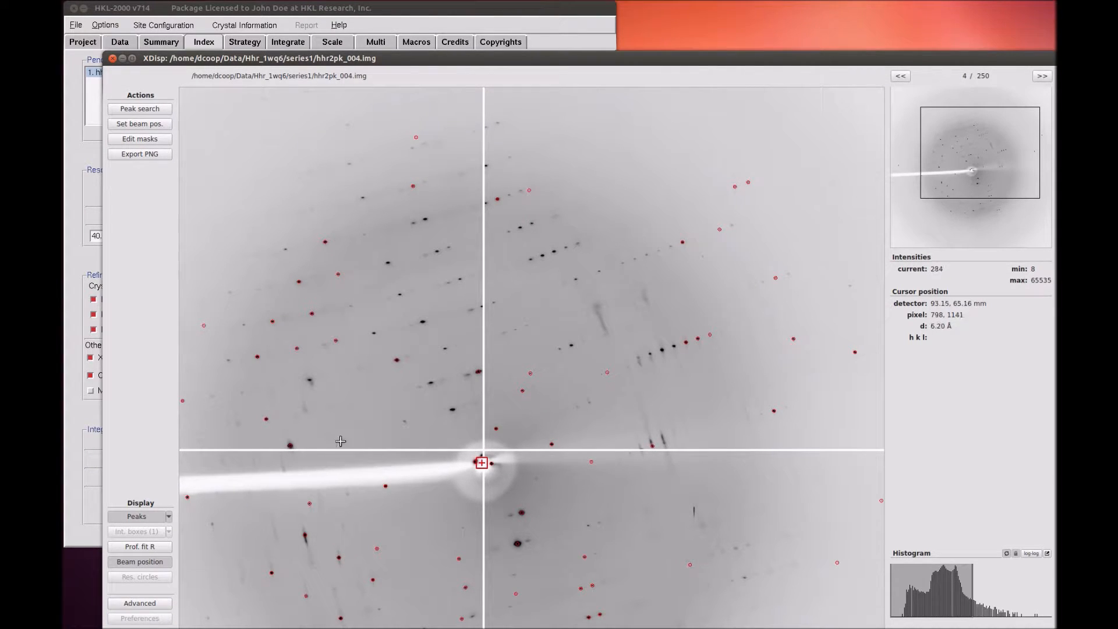
{"action": "mouse_move", "coordinate": [345, 432]}
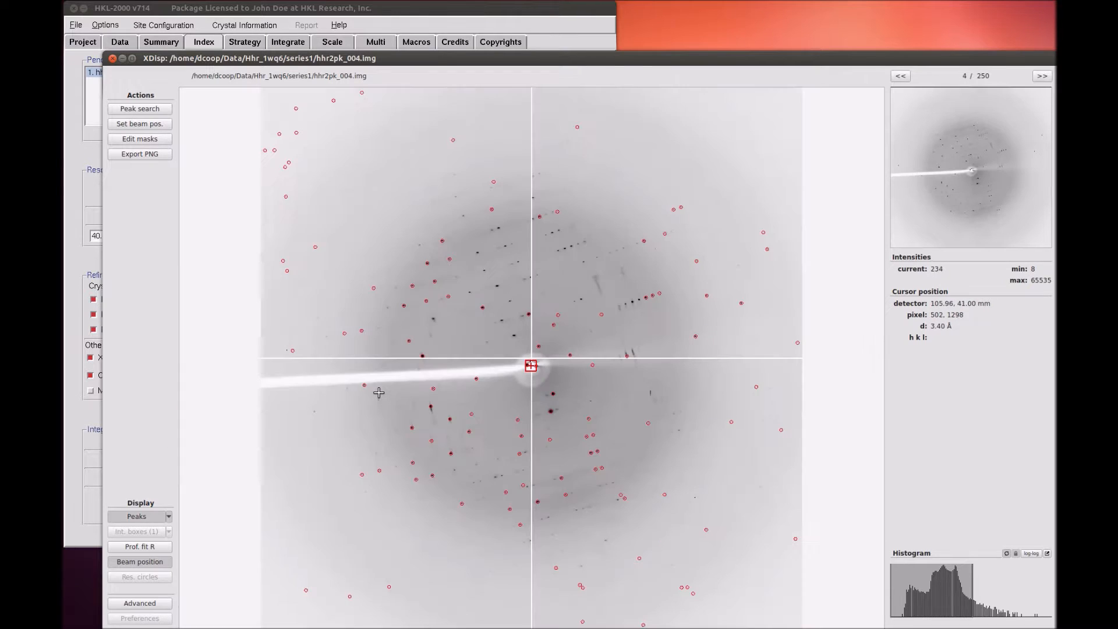
{"action": "mouse_move", "coordinate": [234, 168]}
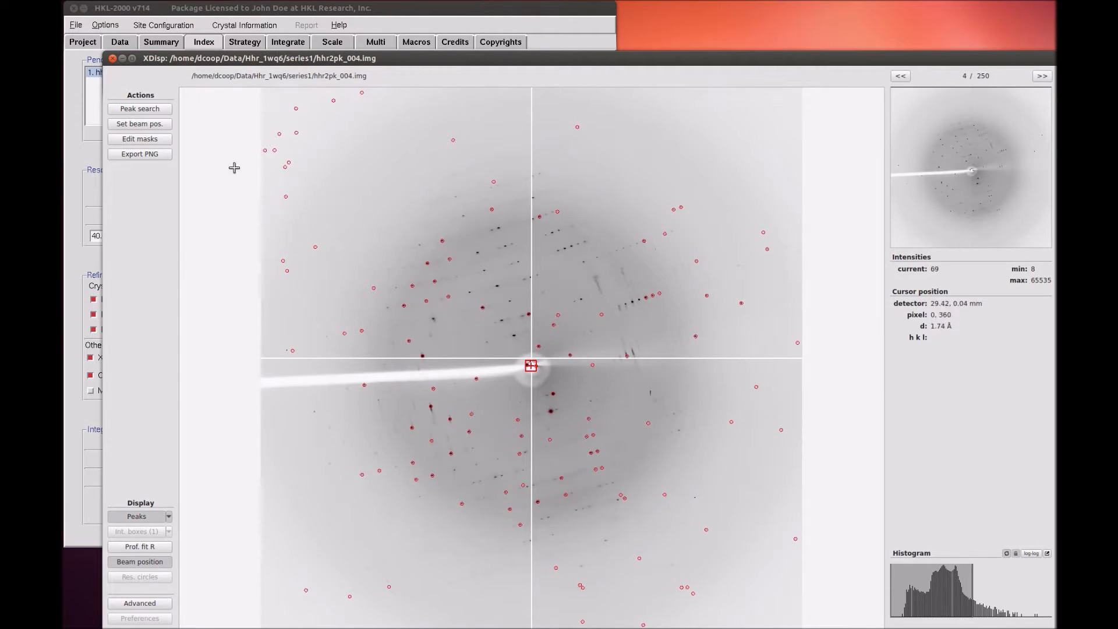
Use Set beam pos. to place the beam centre at 96.74, 93.96 mm in the beam-stop shadow.
{"action": "left_click", "coordinate": [139, 123]}
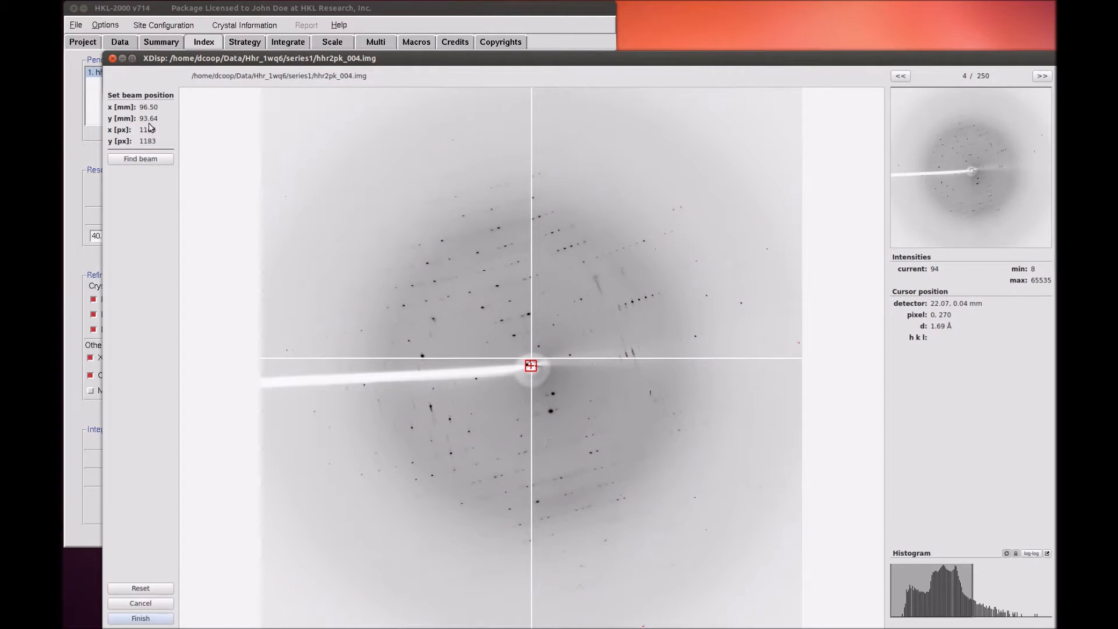
{"action": "mouse_move", "coordinate": [524, 397]}
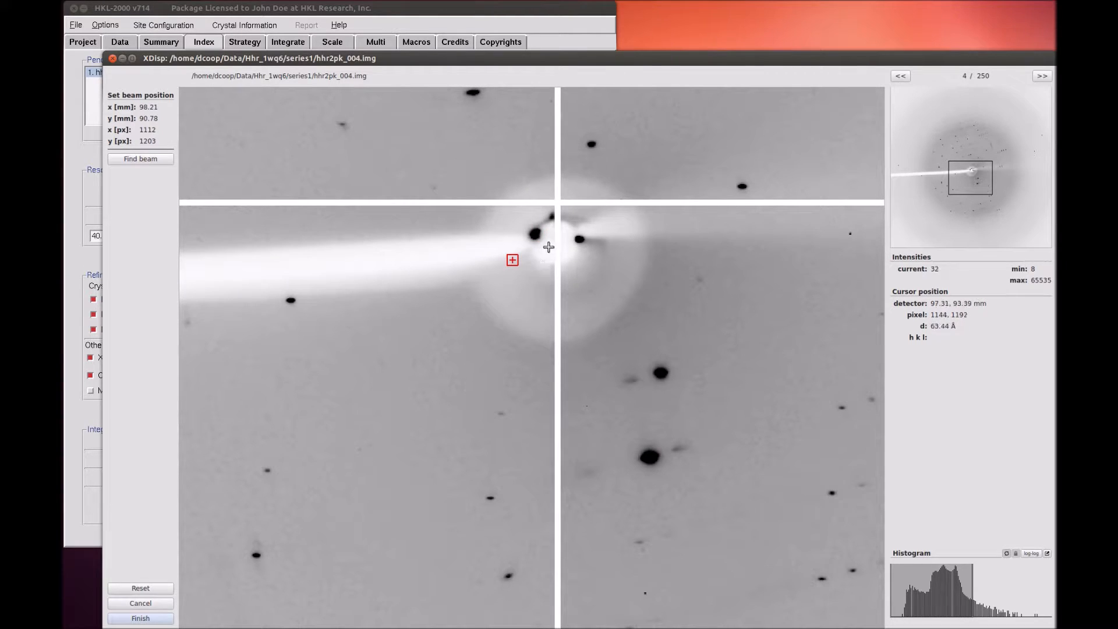
{"action": "left_click", "coordinate": [556, 238]}
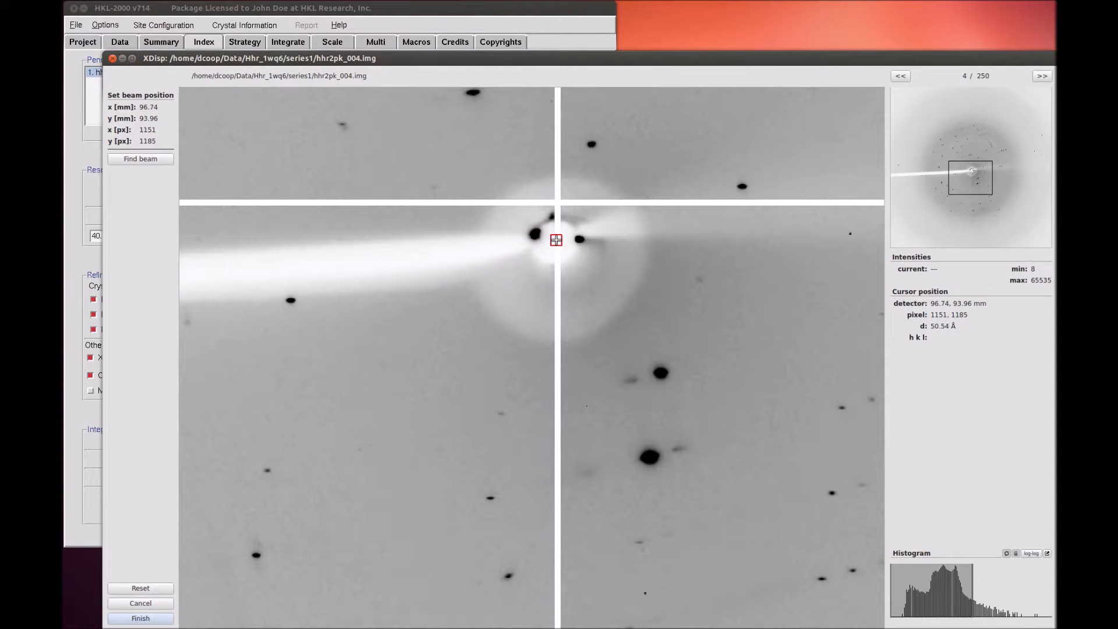
{"action": "mouse_move", "coordinate": [315, 234]}
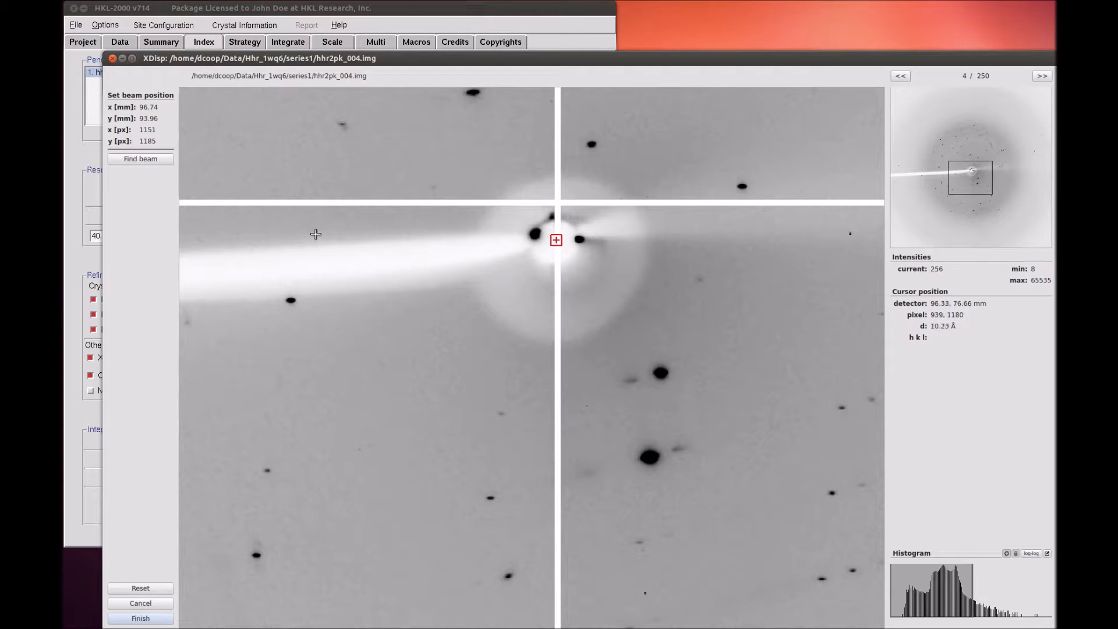
{"action": "mouse_move", "coordinate": [279, 217]}
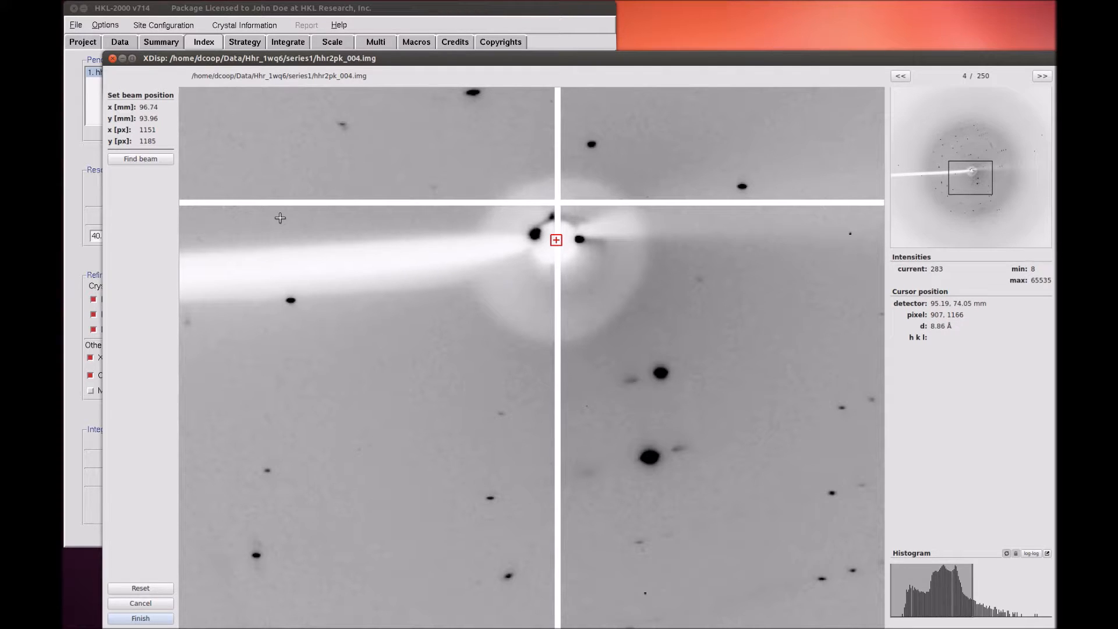
{"action": "mouse_move", "coordinate": [282, 217]}
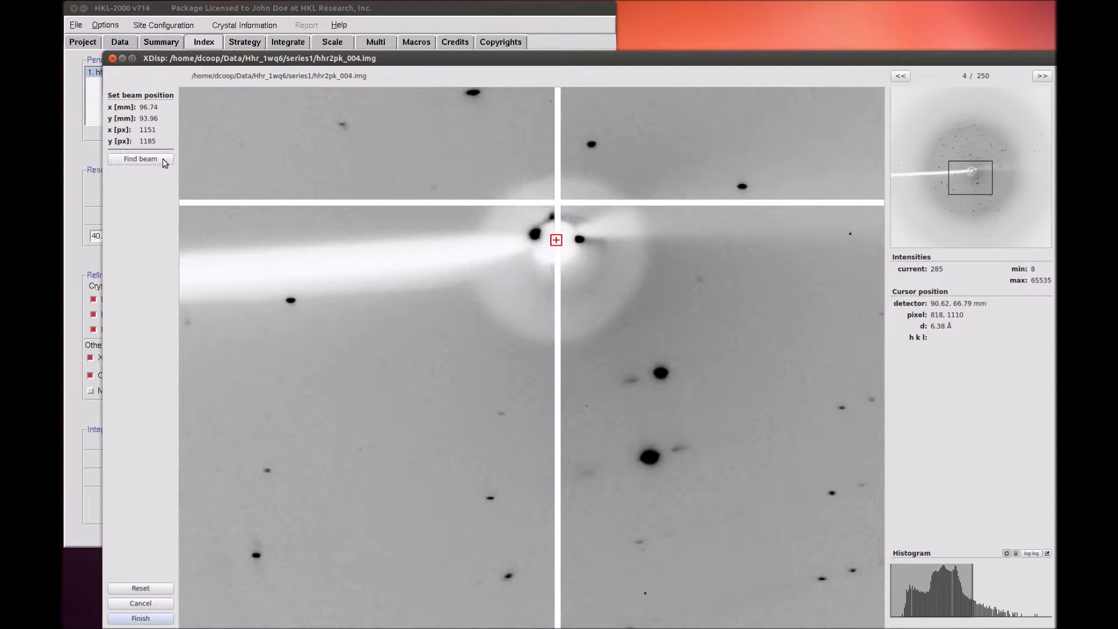
{"action": "mouse_move", "coordinate": [163, 164]}
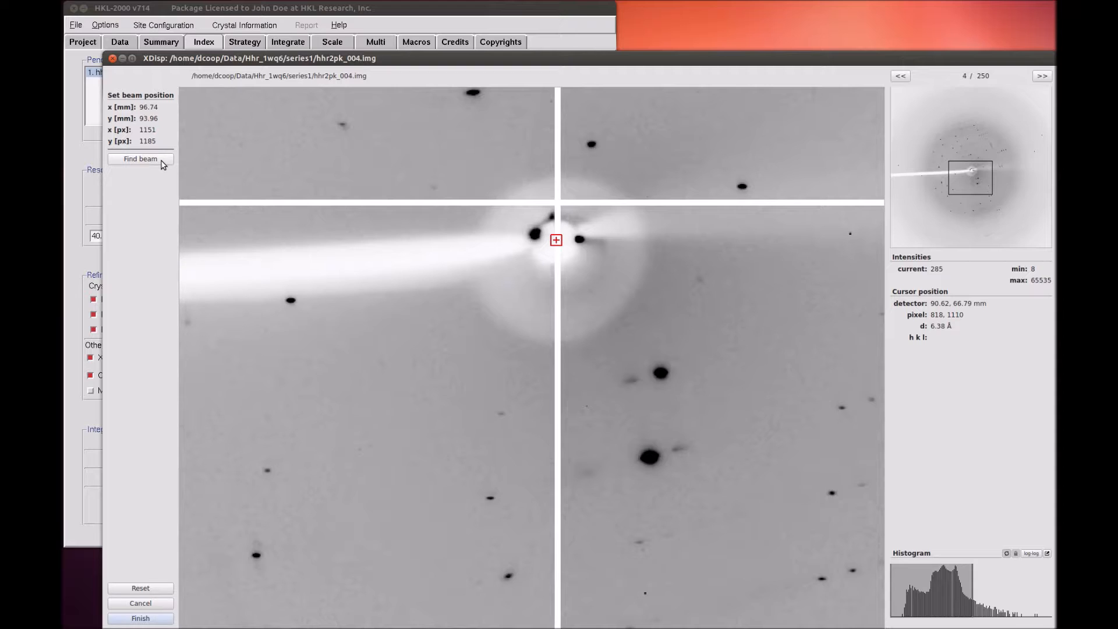
{"action": "mouse_move", "coordinate": [141, 159]}
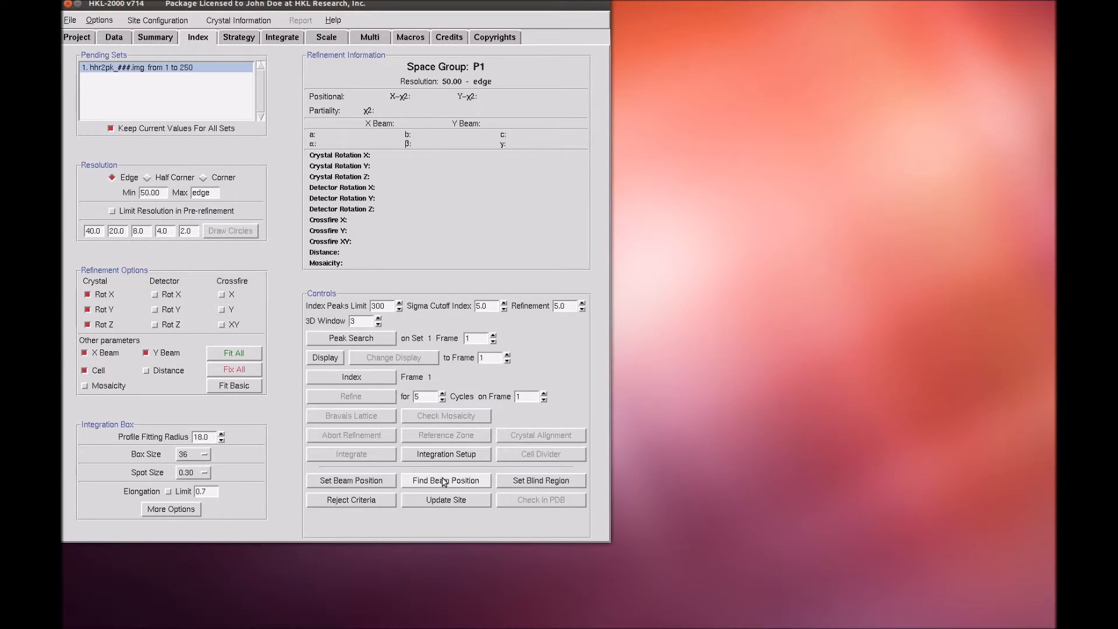
Run Find Beam, pick the best-fitting spot on the map and adopt 96.50, 93.60 mm.
{"action": "left_click", "coordinate": [446, 480]}
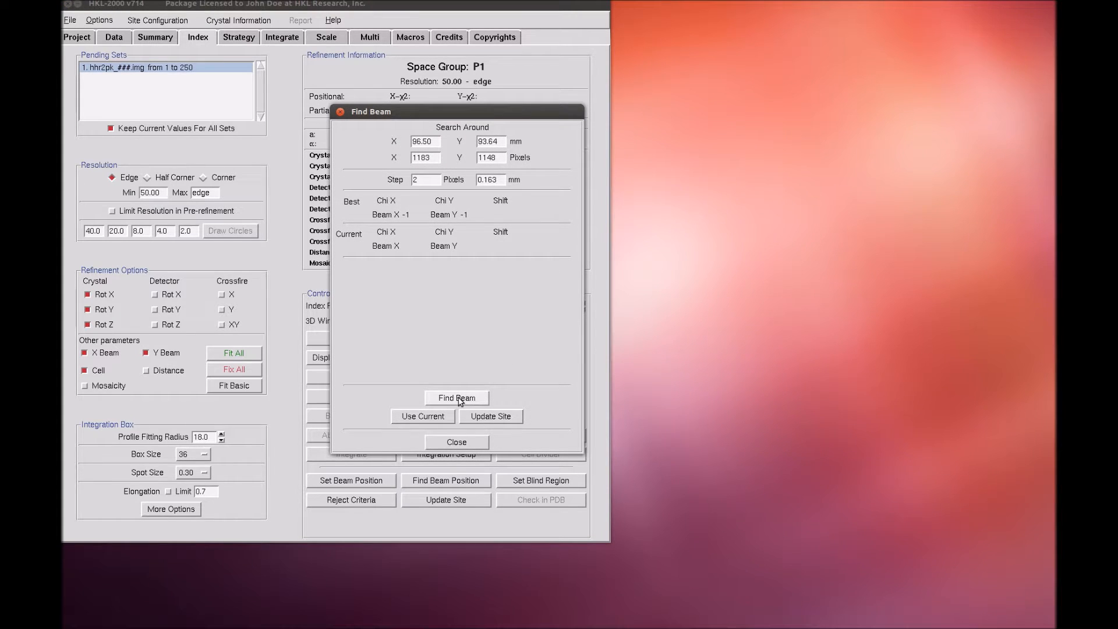
{"action": "left_click", "coordinate": [455, 397]}
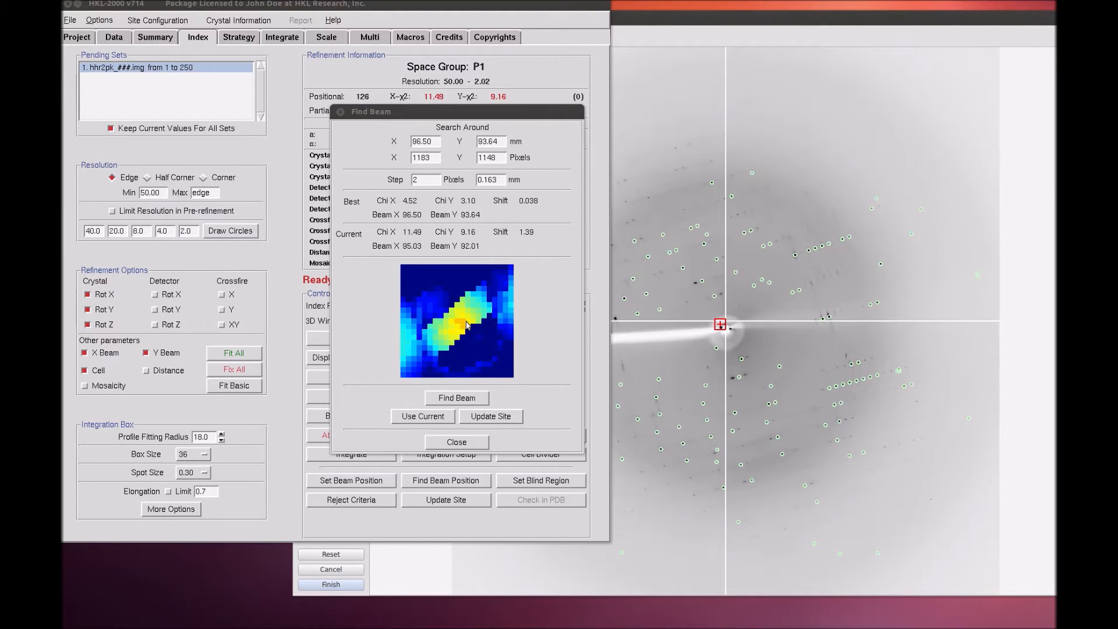
{"action": "left_click", "coordinate": [455, 398]}
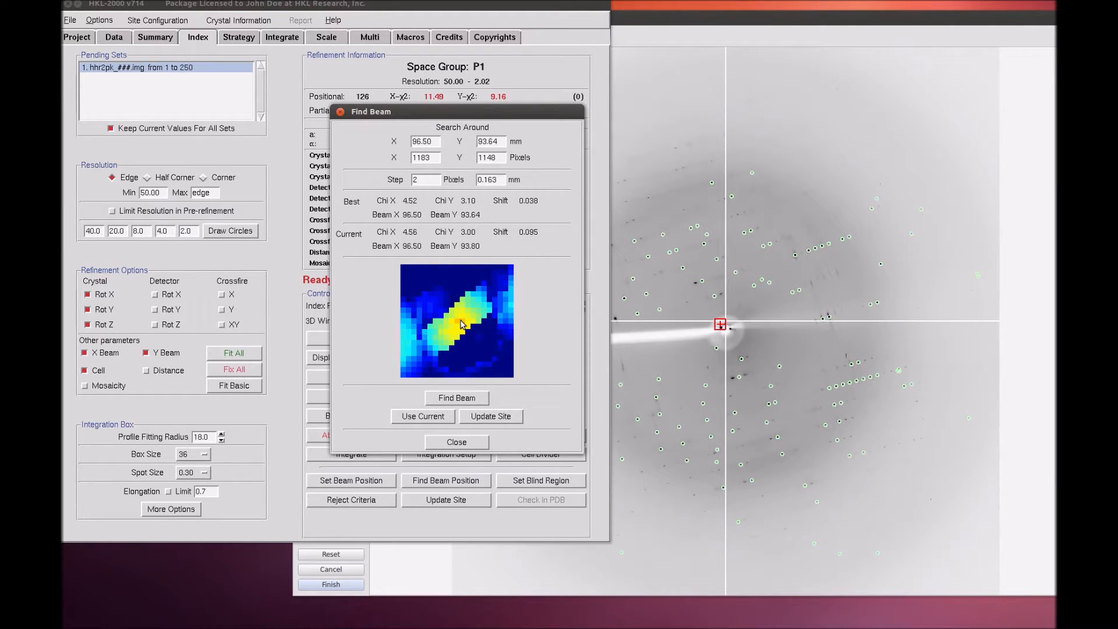
{"action": "left_click", "coordinate": [422, 416]}
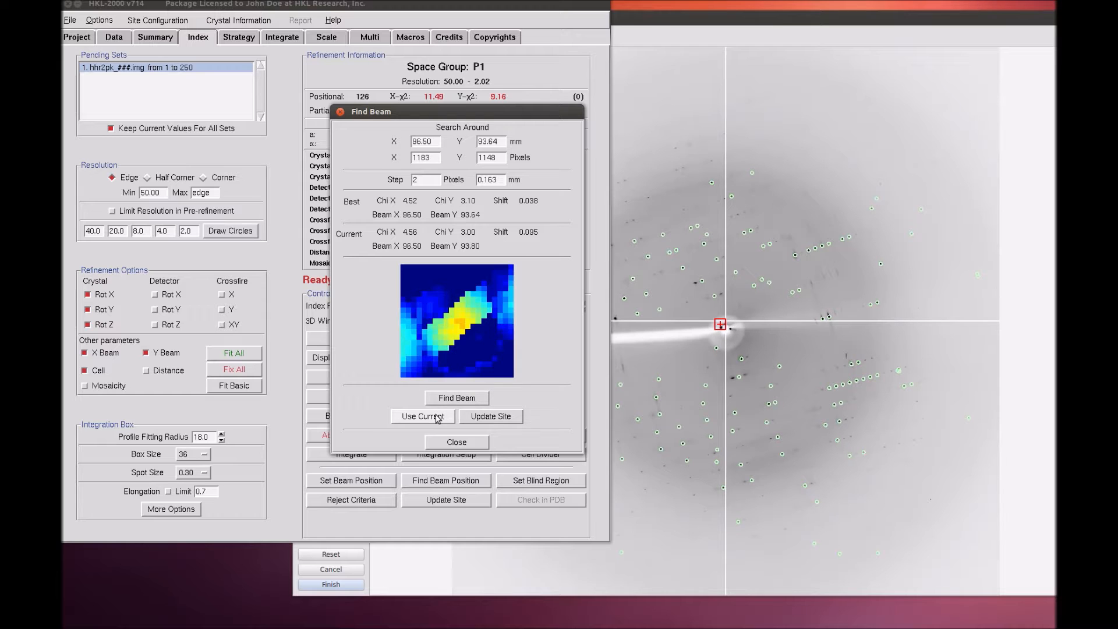
{"action": "left_click", "coordinate": [422, 415]}
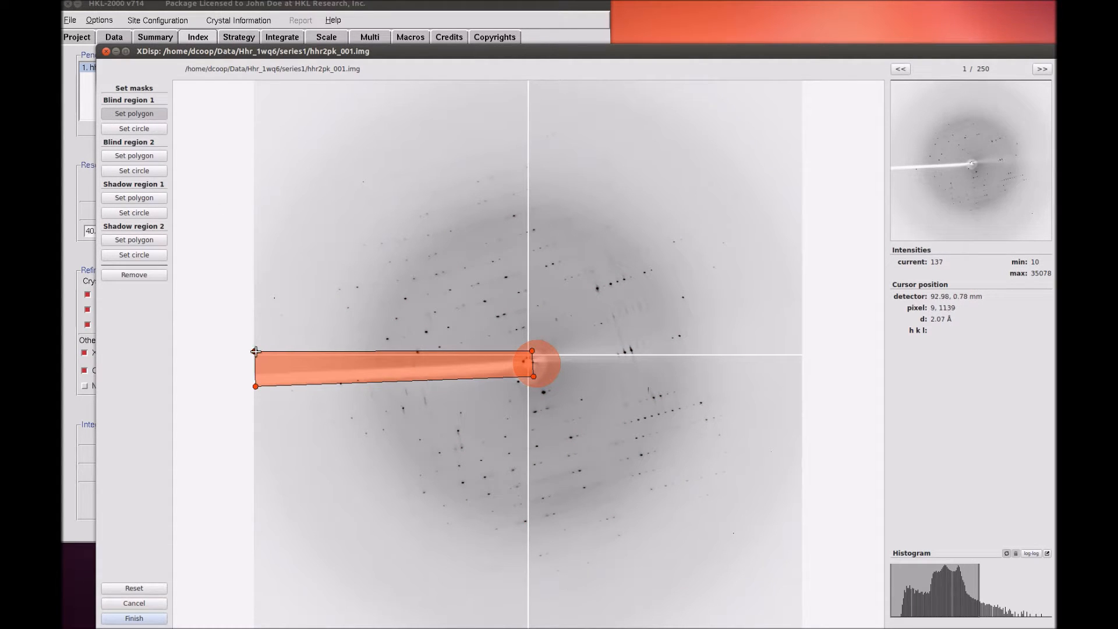
Fit the blind-region polygon along the beam-stop arm and accept the masks.
{"action": "left_click_drag", "start_coordinate": [255, 351], "coordinate": [255, 369]}
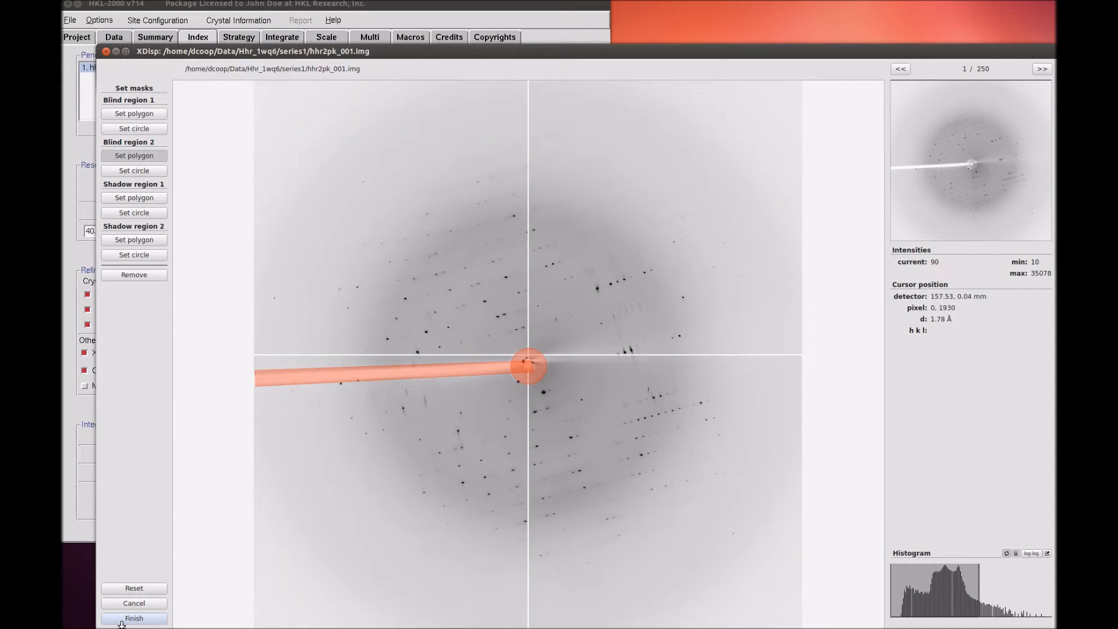
{"action": "left_click", "coordinate": [132, 618]}
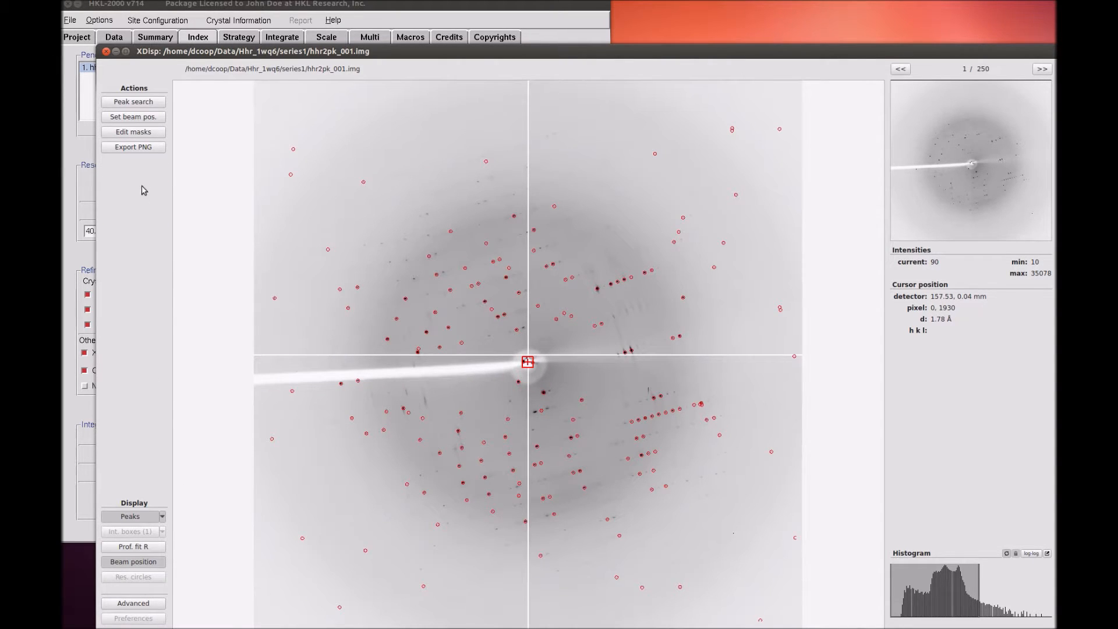
Export the displayed frame 1 image as a PNG file.
{"action": "left_click", "coordinate": [133, 147]}
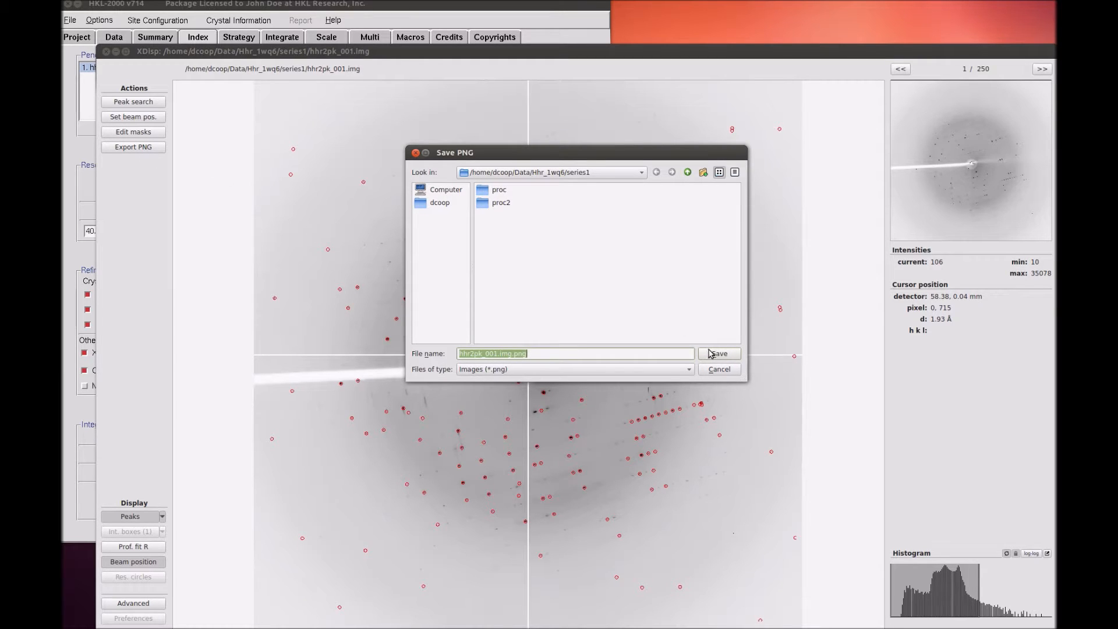
{"action": "left_click", "coordinate": [718, 354]}
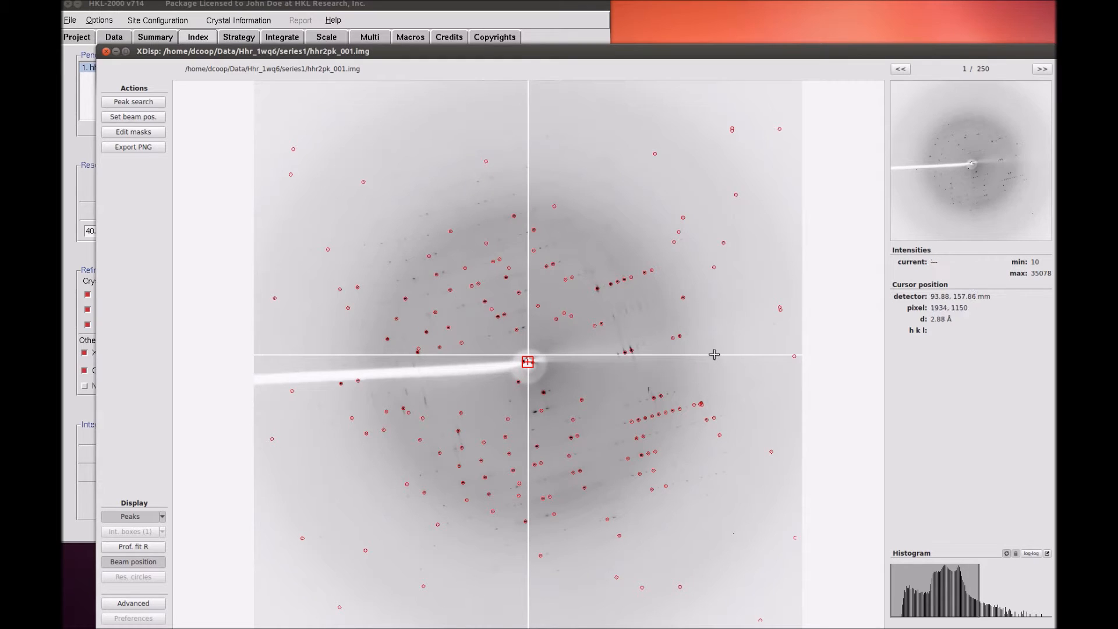
{"action": "left_click", "coordinate": [161, 515]}
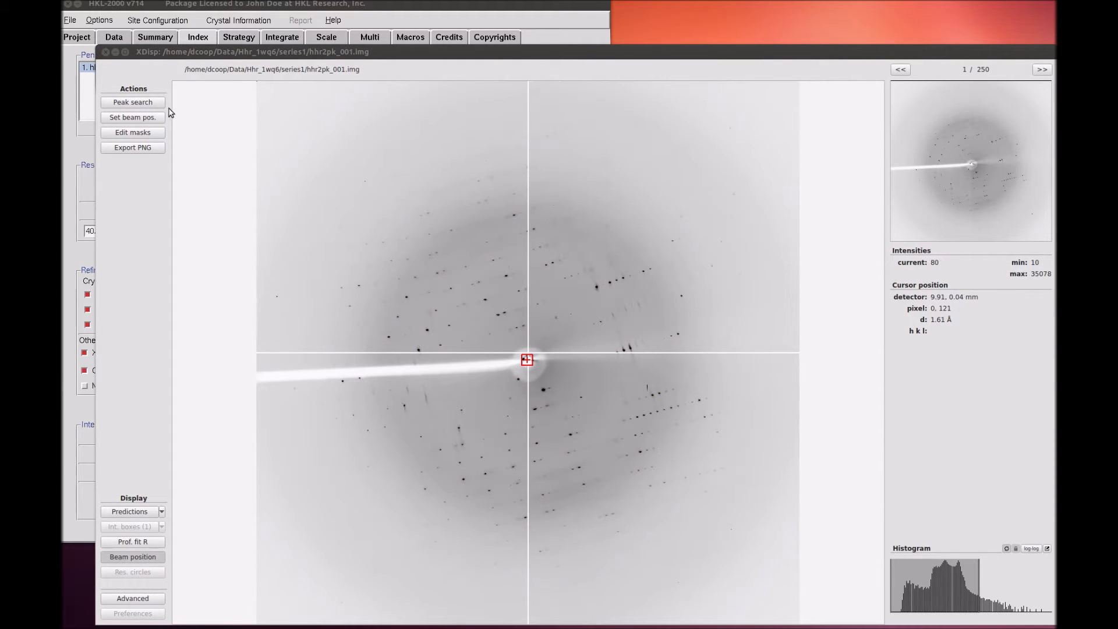
Run Peak search on frame 1 (138 peaks found), accept them and return to the Index page.
{"action": "left_click", "coordinate": [133, 101]}
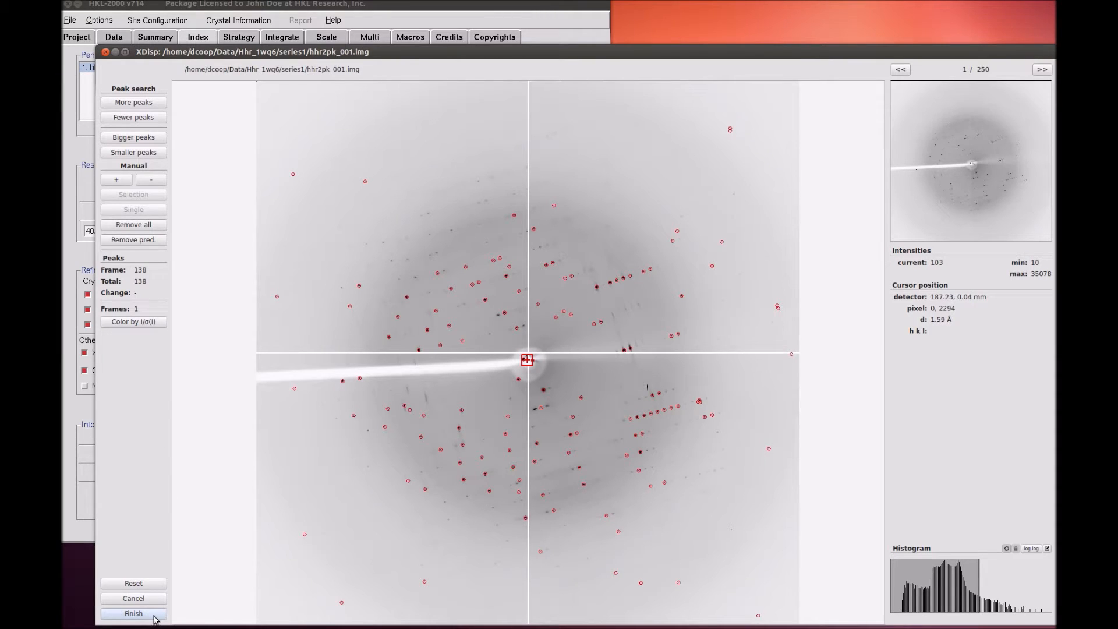
{"action": "left_click", "coordinate": [133, 613]}
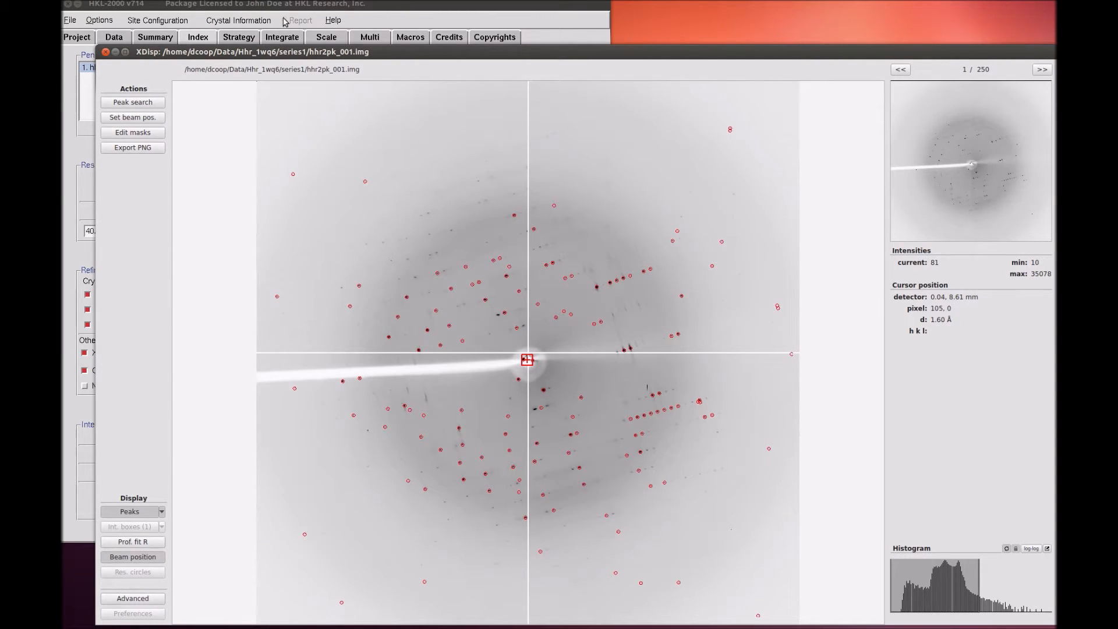
{"action": "left_click", "coordinate": [198, 37]}
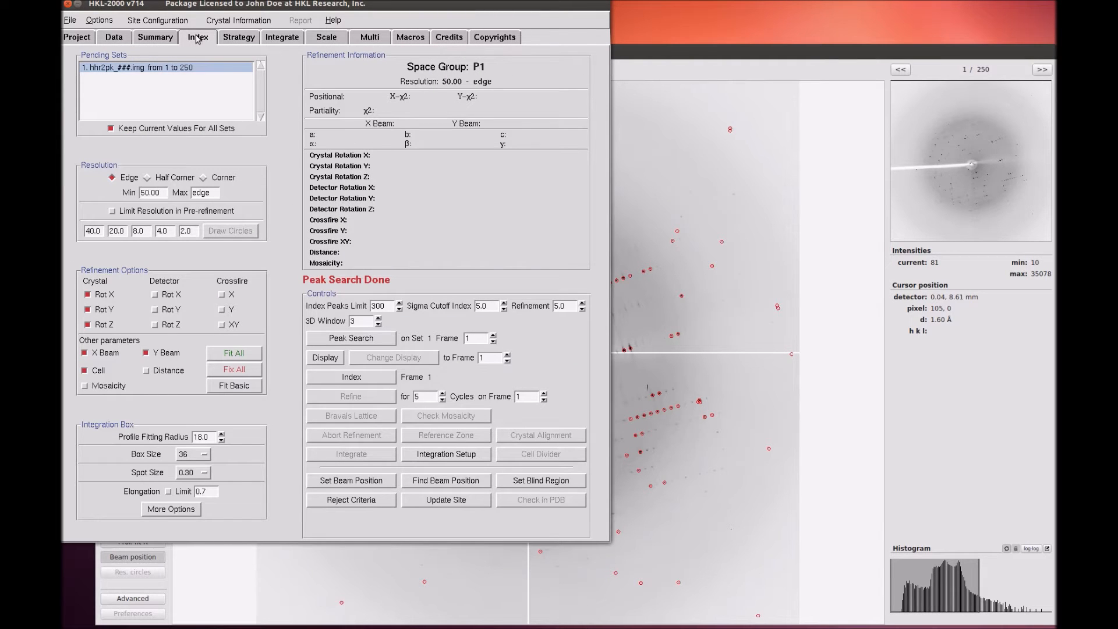
Index the peaks, accept primitive triclinic from the Bravais table, and refine the solution twice.
{"action": "left_click", "coordinate": [350, 376]}
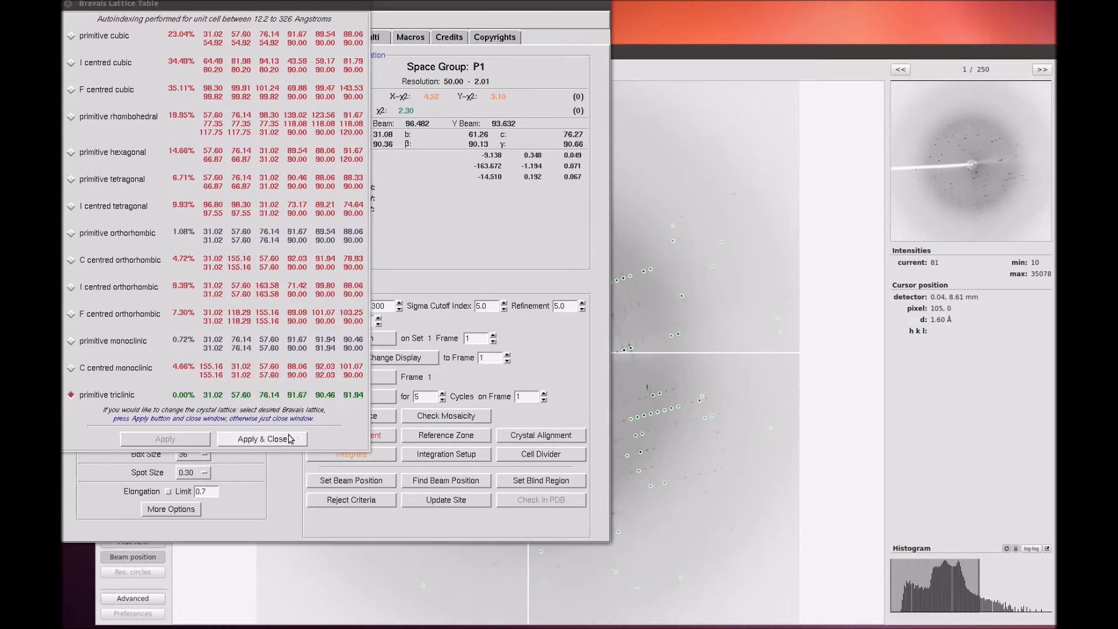
{"action": "left_click", "coordinate": [262, 439]}
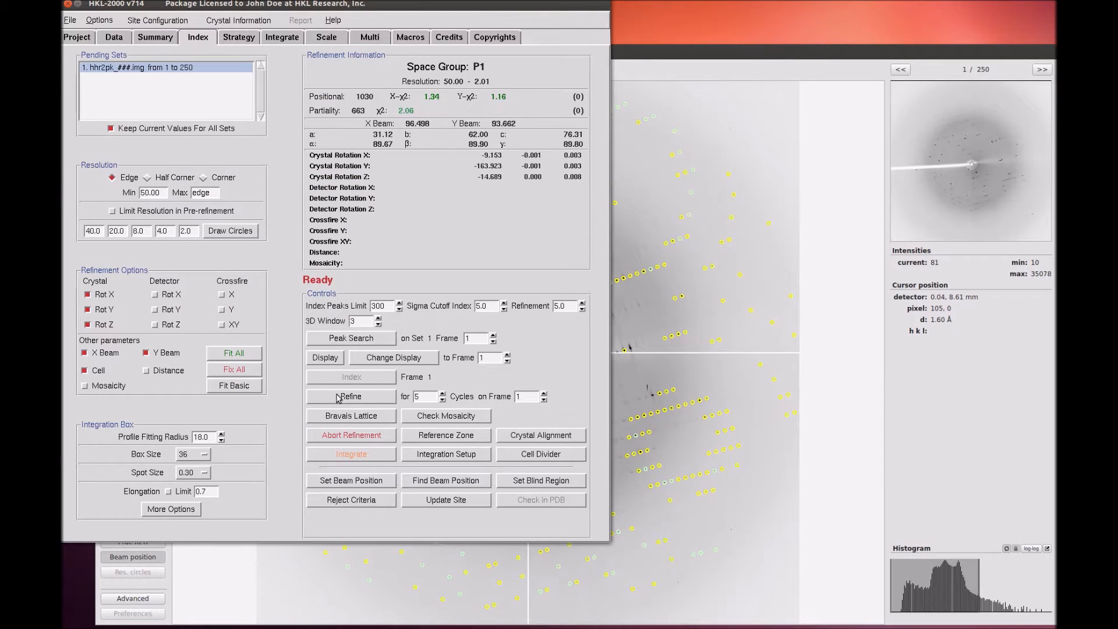
{"action": "left_click", "coordinate": [350, 395]}
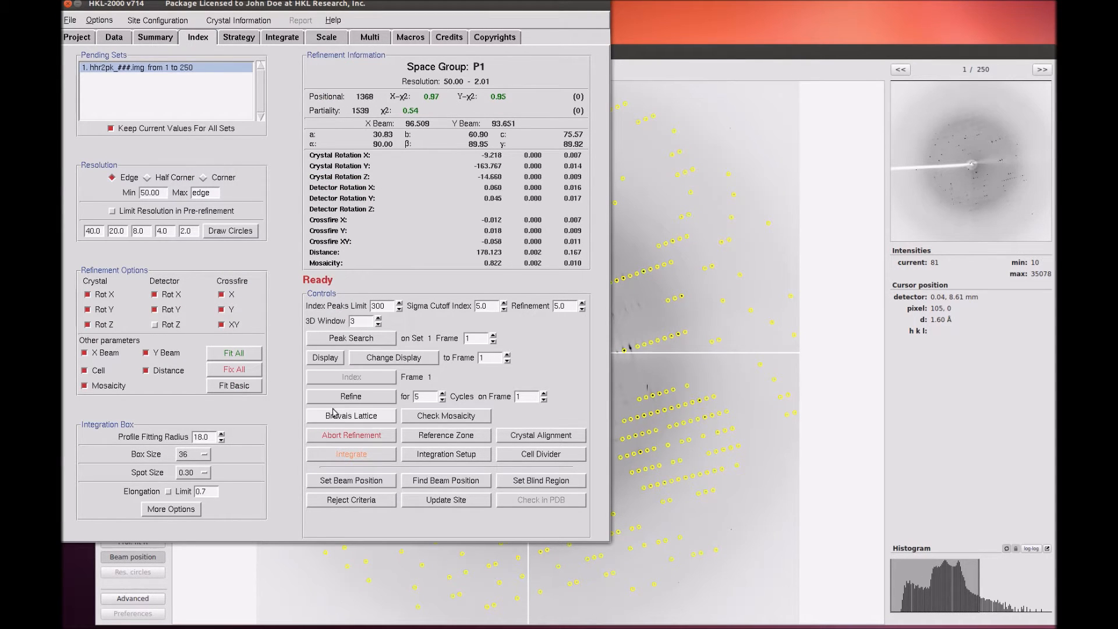
{"action": "left_click", "coordinate": [350, 415]}
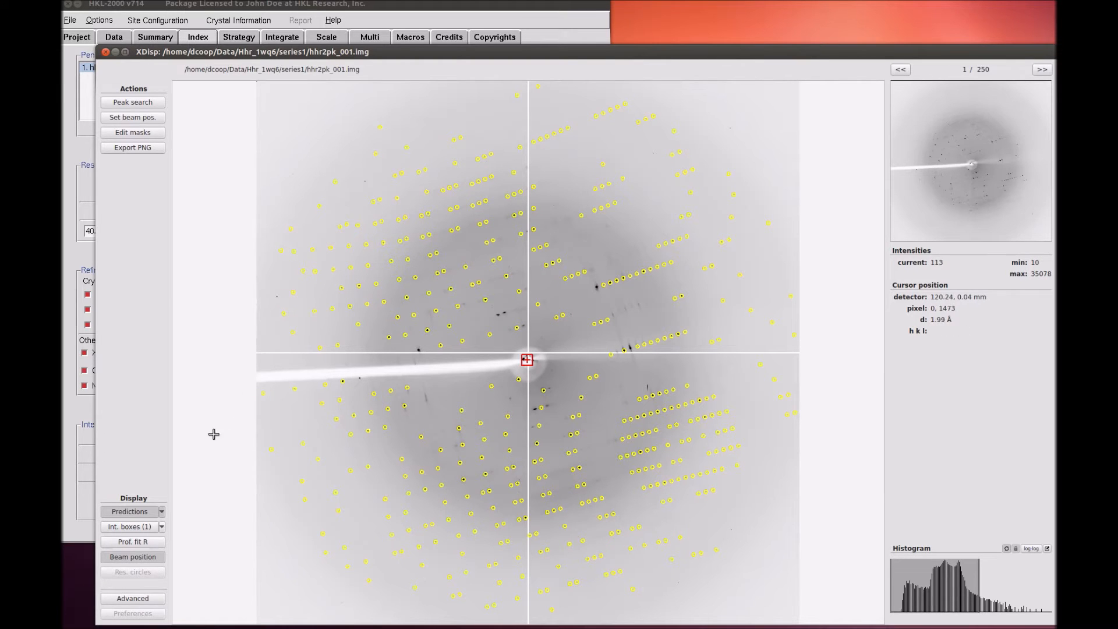
Toggle predictions off/on, switch to Predictions (all), then back to the standard prediction set.
{"action": "left_click", "coordinate": [128, 511]}
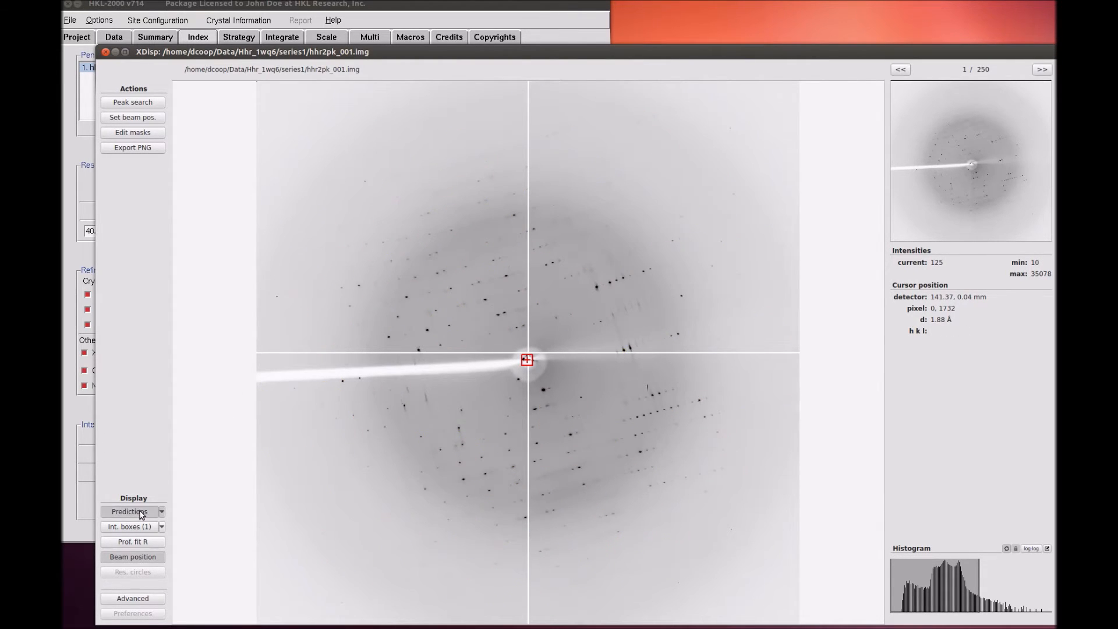
{"action": "left_click", "coordinate": [129, 511]}
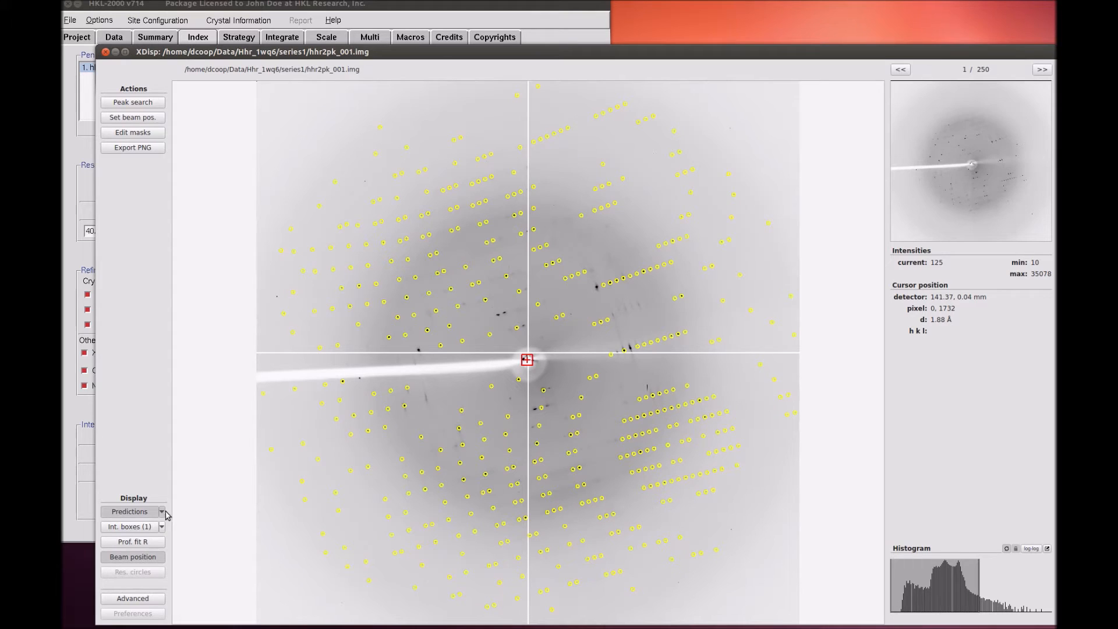
{"action": "left_click", "coordinate": [161, 511]}
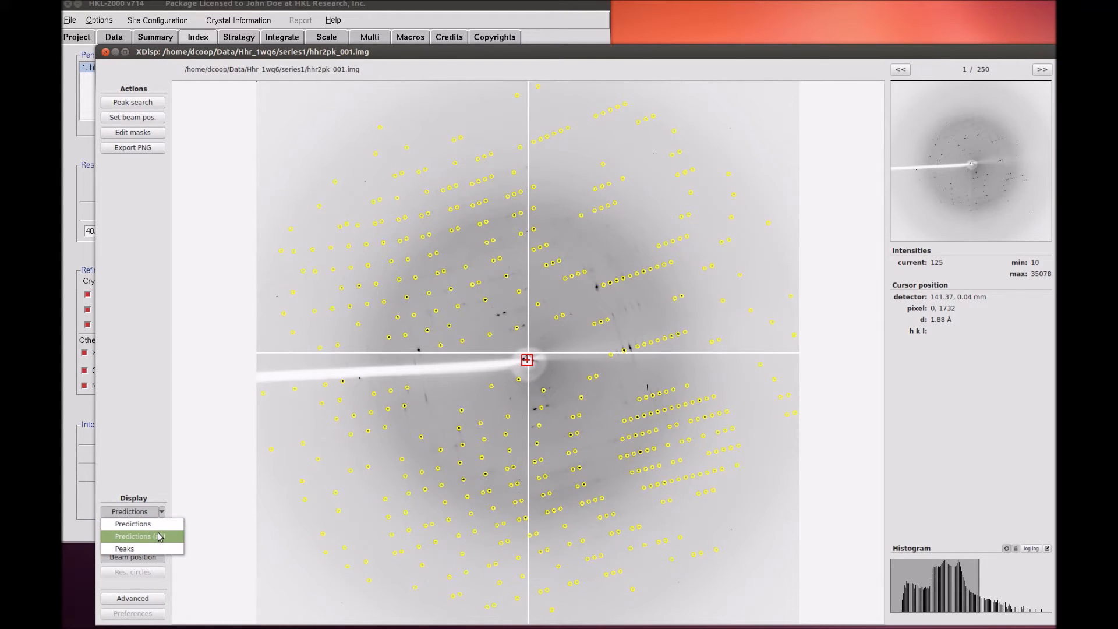
{"action": "left_click", "coordinate": [133, 535]}
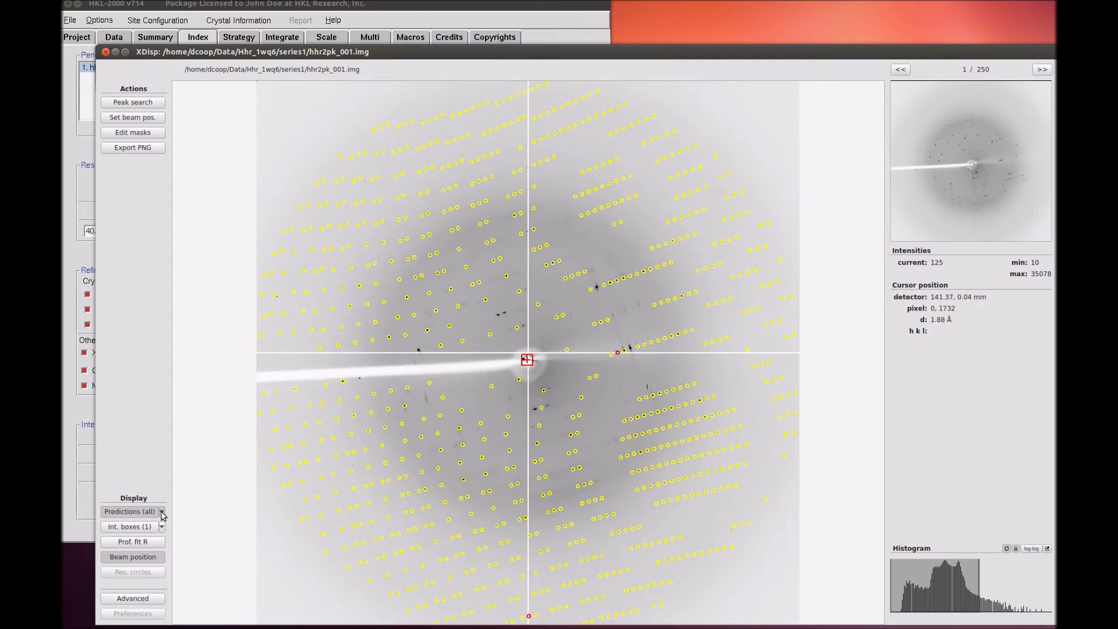
{"action": "left_click", "coordinate": [162, 511]}
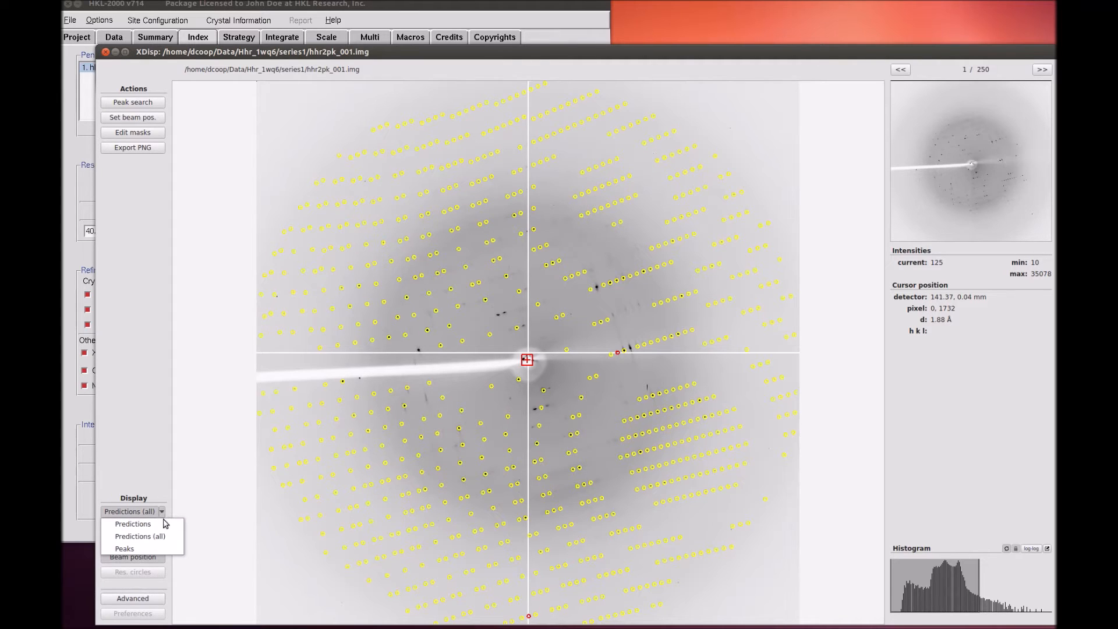
{"action": "mouse_move", "coordinate": [125, 547]}
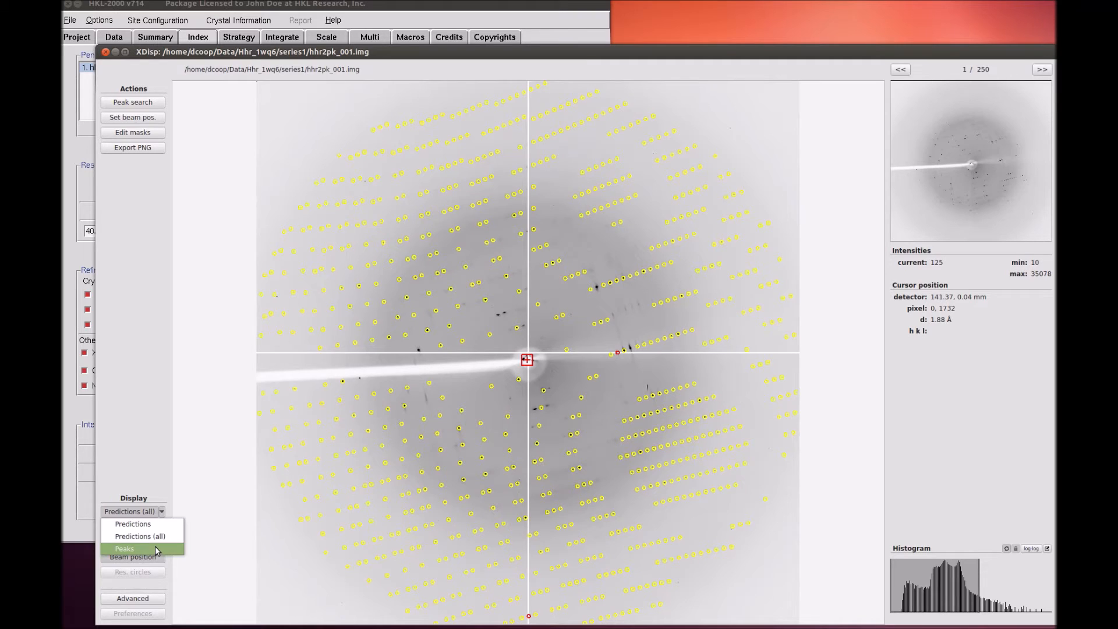
{"action": "left_click", "coordinate": [125, 548]}
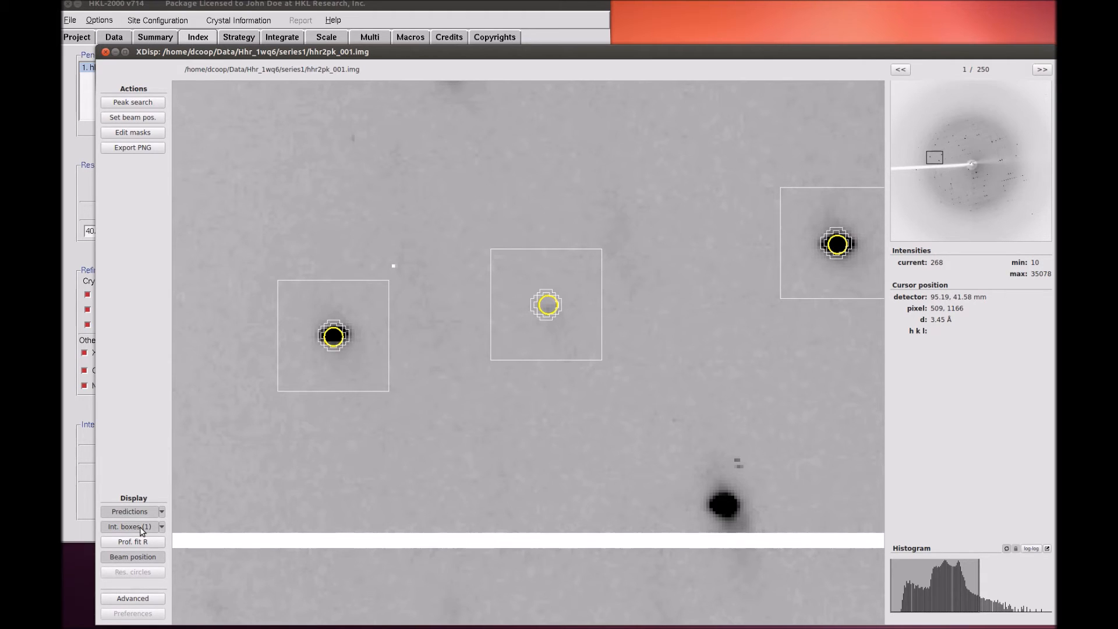
Show Integration boxes 2 around the spots, then return to Integration boxes 1.
{"action": "left_click", "coordinate": [161, 526]}
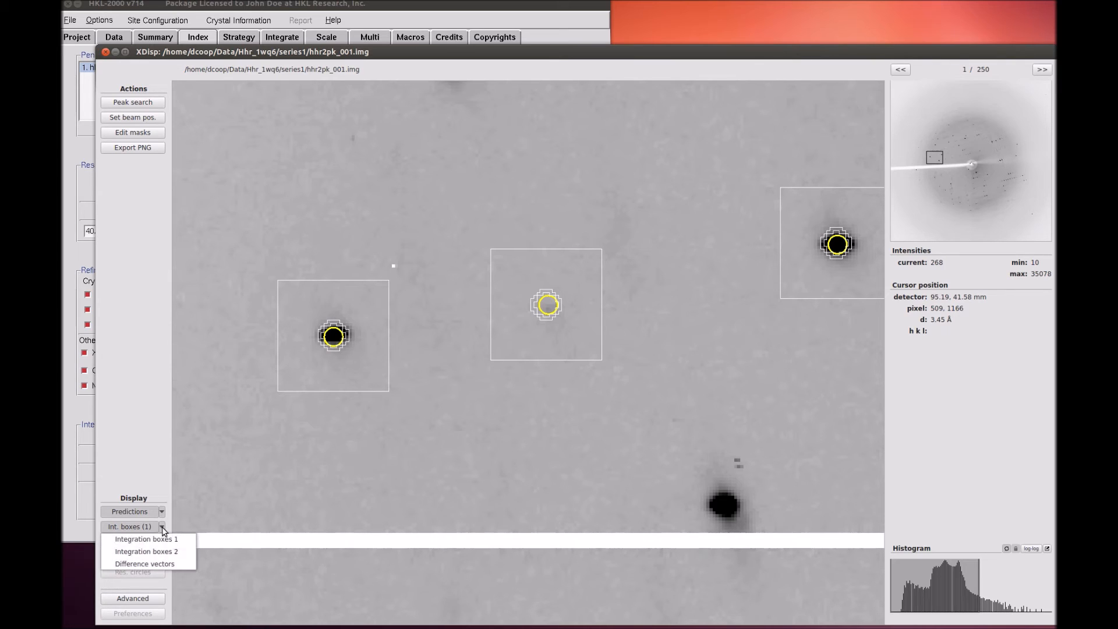
{"action": "left_click", "coordinate": [147, 551]}
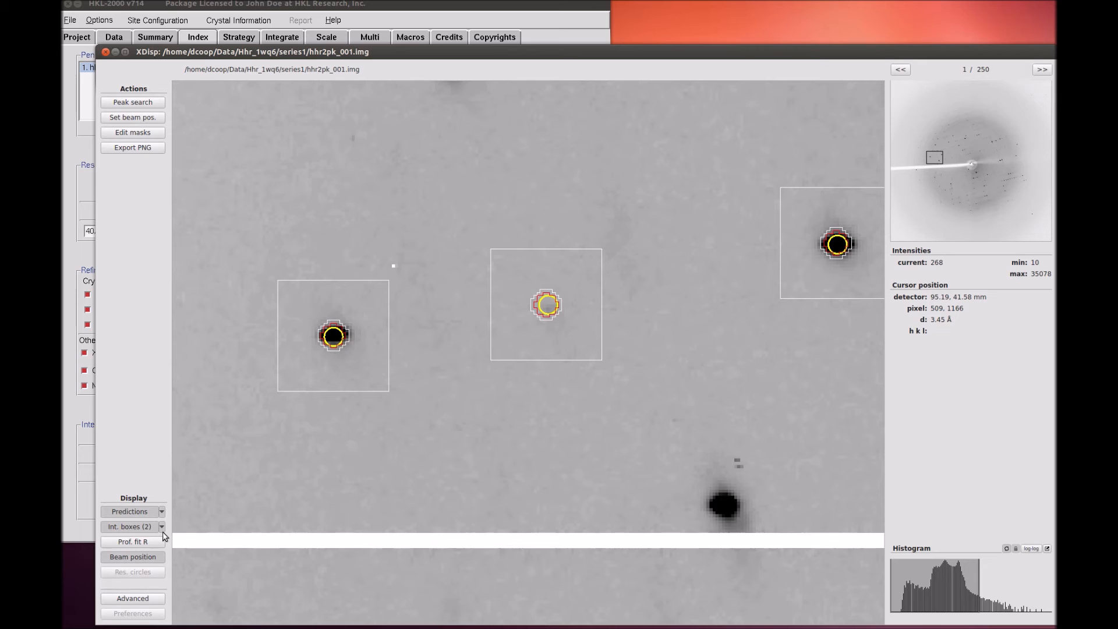
{"action": "left_click", "coordinate": [162, 526]}
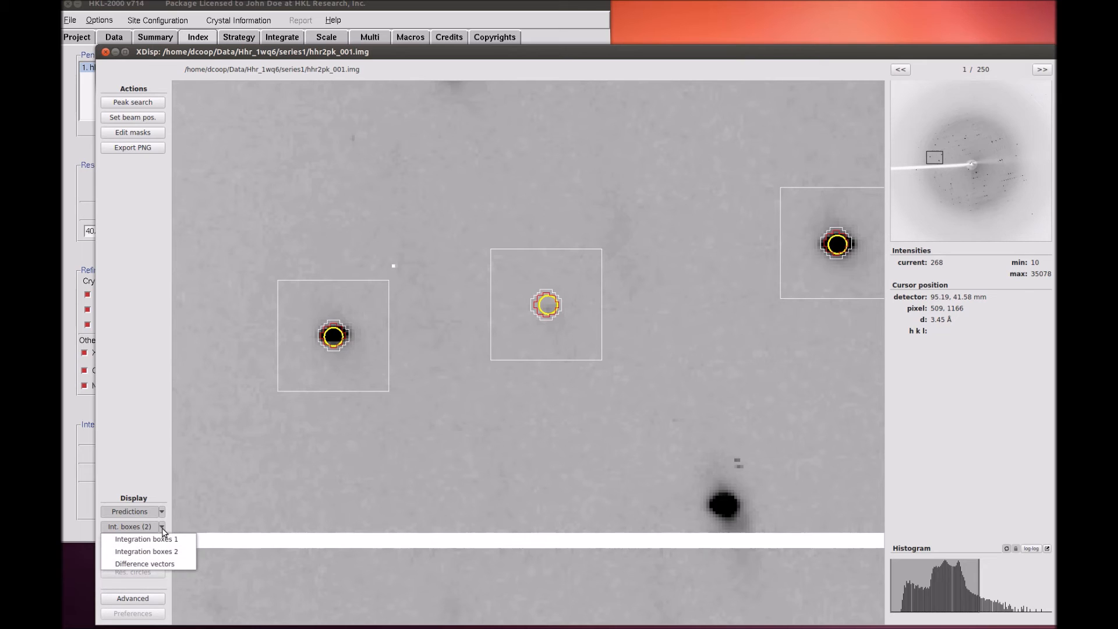
{"action": "left_click", "coordinate": [145, 563]}
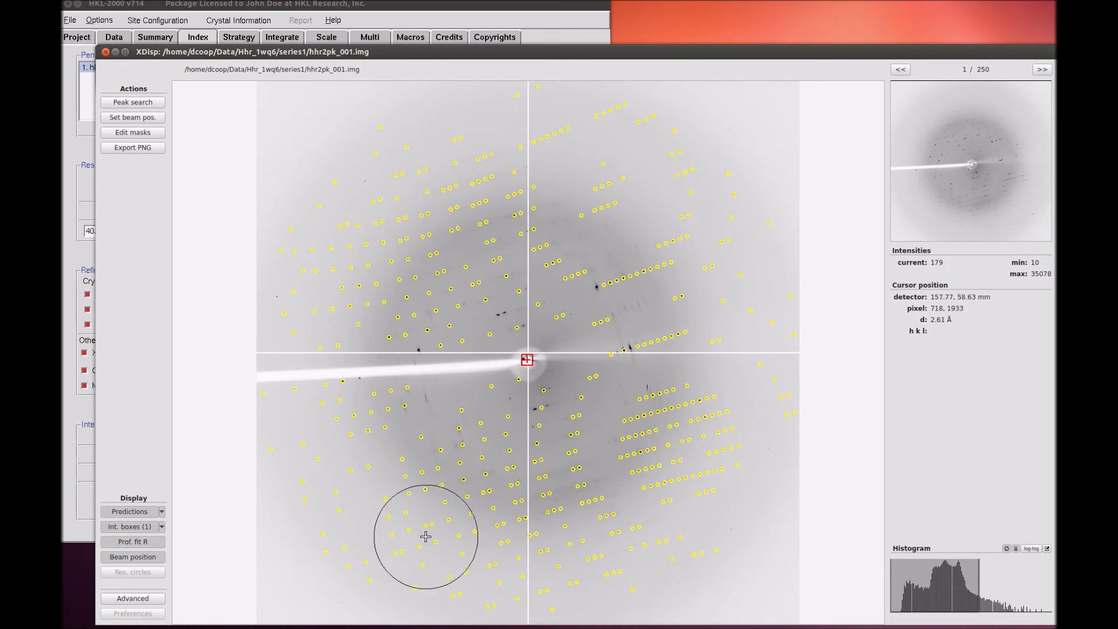
{"action": "mouse_move", "coordinate": [514, 532]}
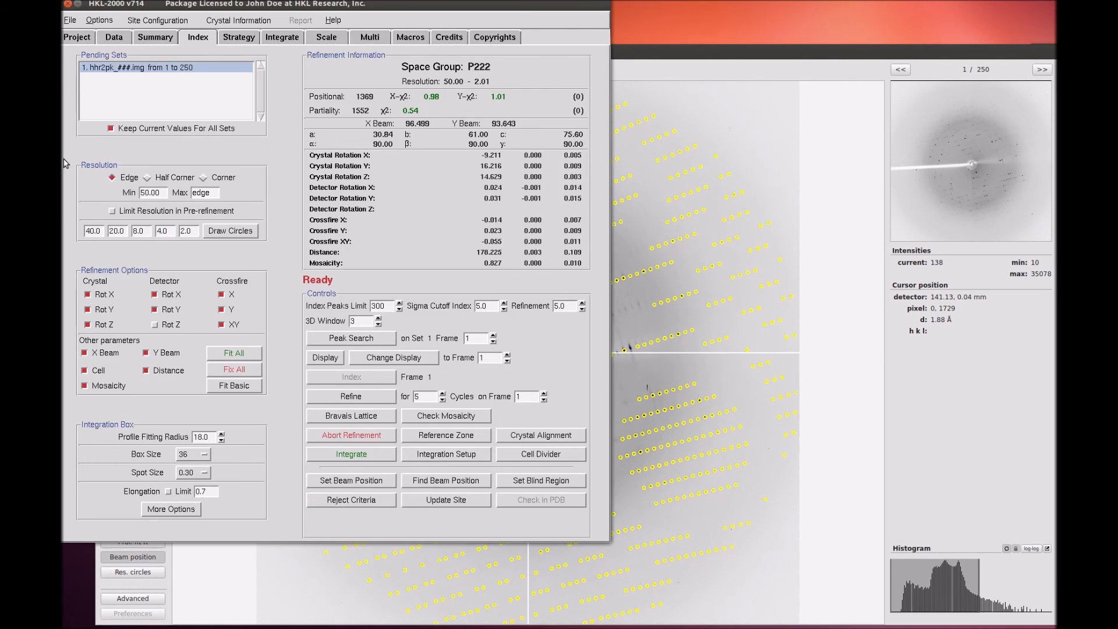
Show the resolution circles (40 Å to 2 Å) over frame 1, then hide them again.
{"action": "left_click", "coordinate": [229, 231]}
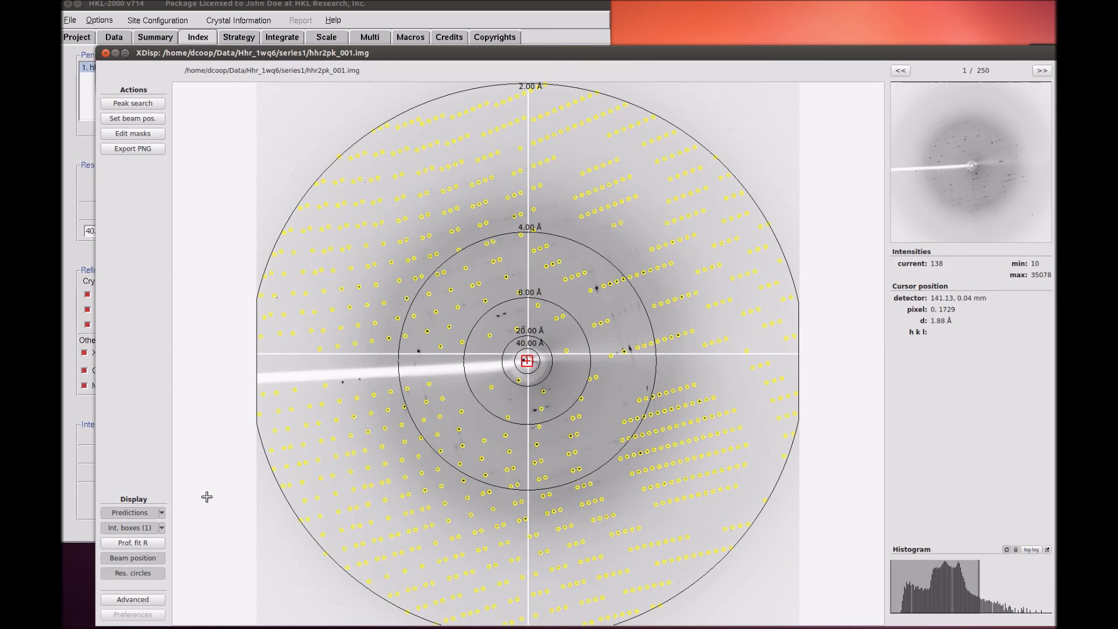
{"action": "left_click", "coordinate": [132, 573]}
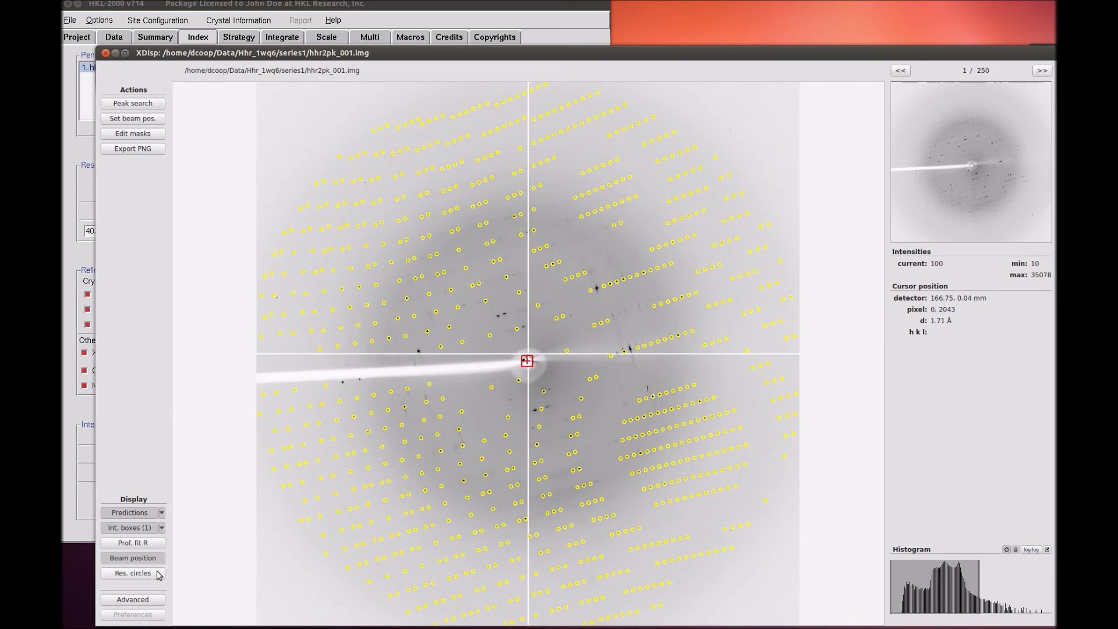